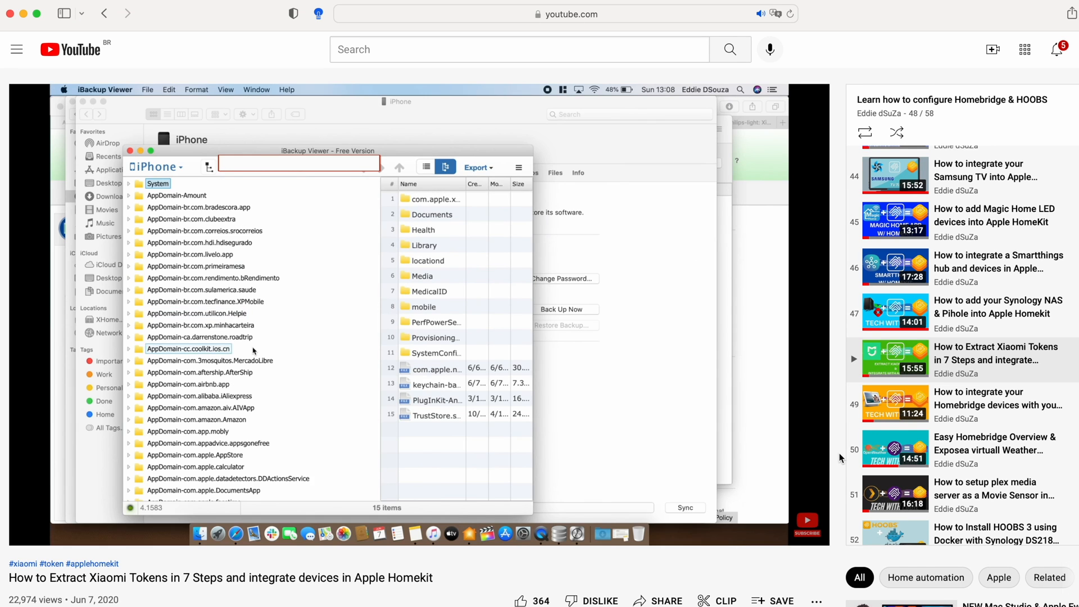
Scroll the MiCloud results down to the Yeelight ceiling and hallway strip entries
scroll("down", 3)
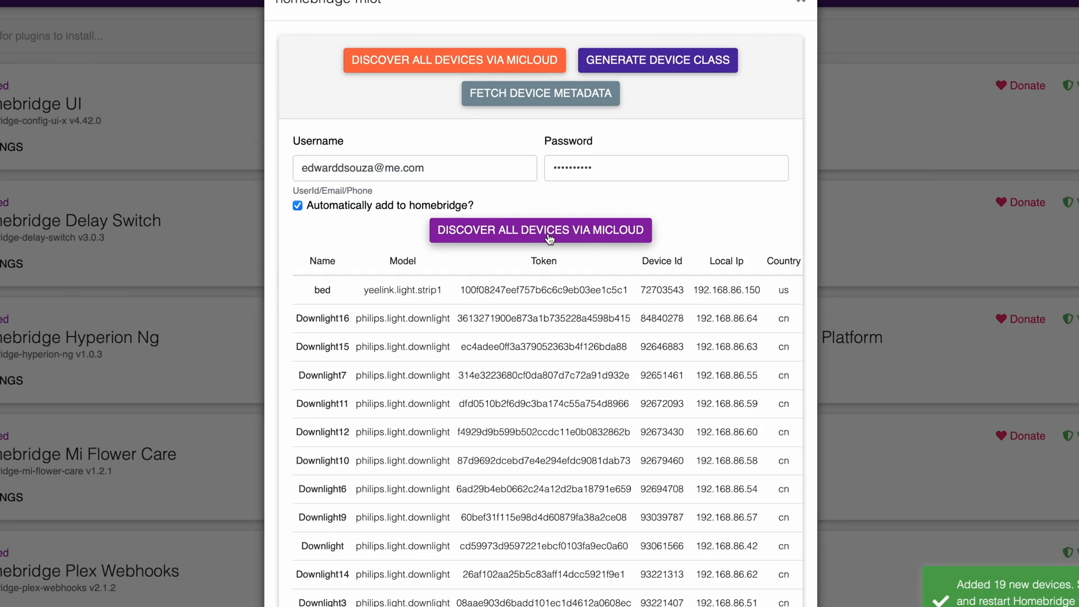
scroll("down", 3)
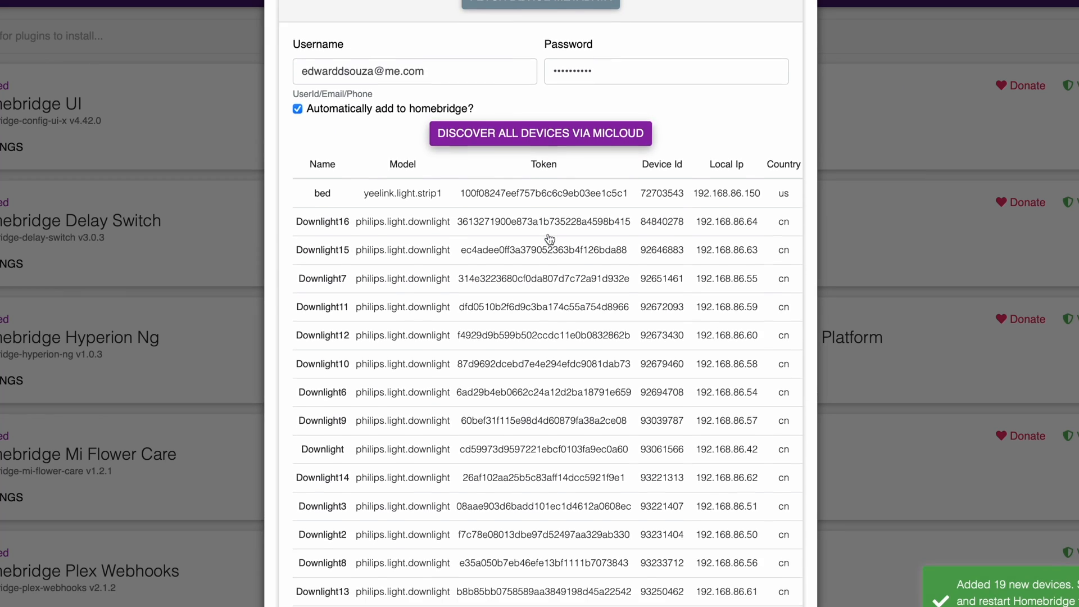
scroll("down", 3)
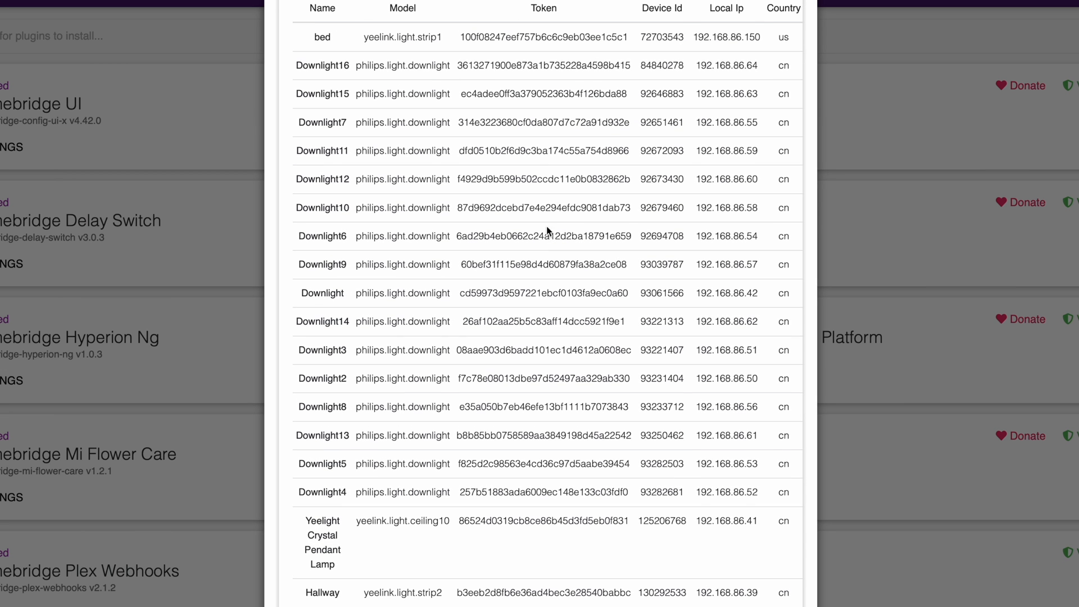
mouse_move(422, 375)
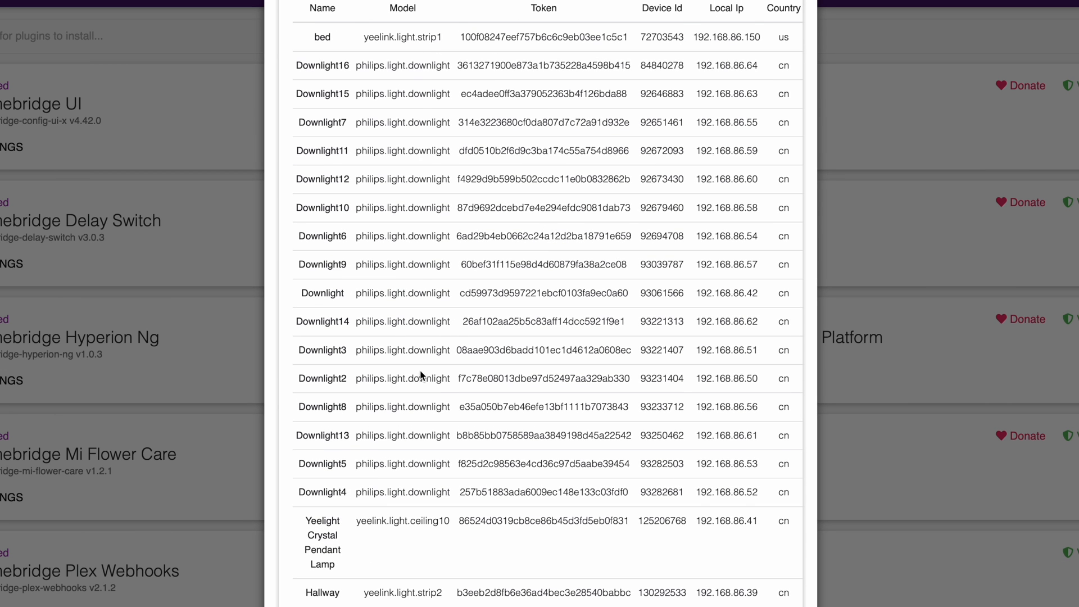
mouse_move(526, 407)
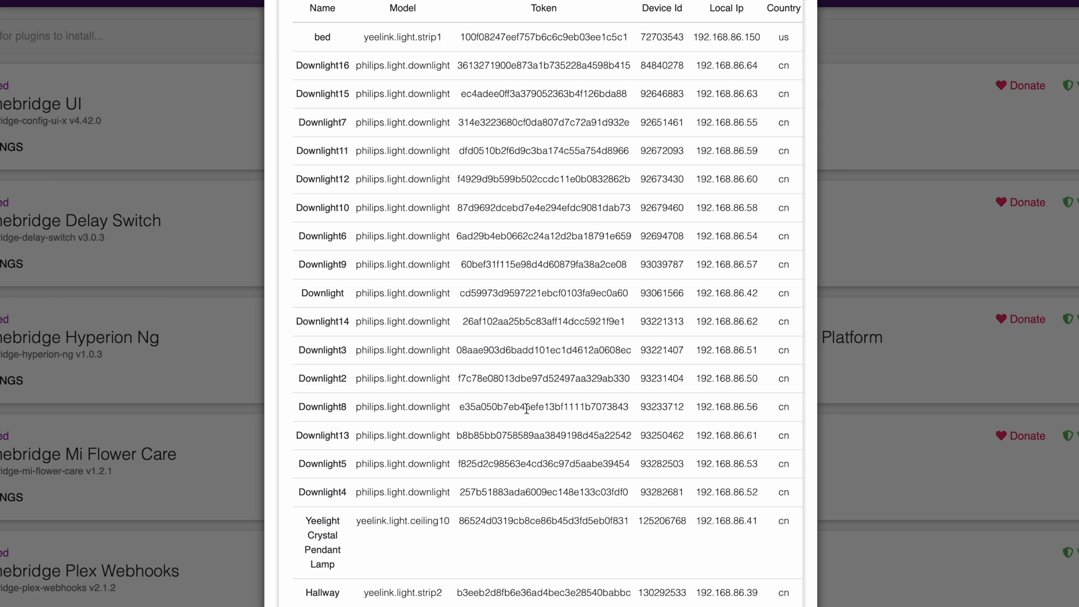
mouse_move(753, 26)
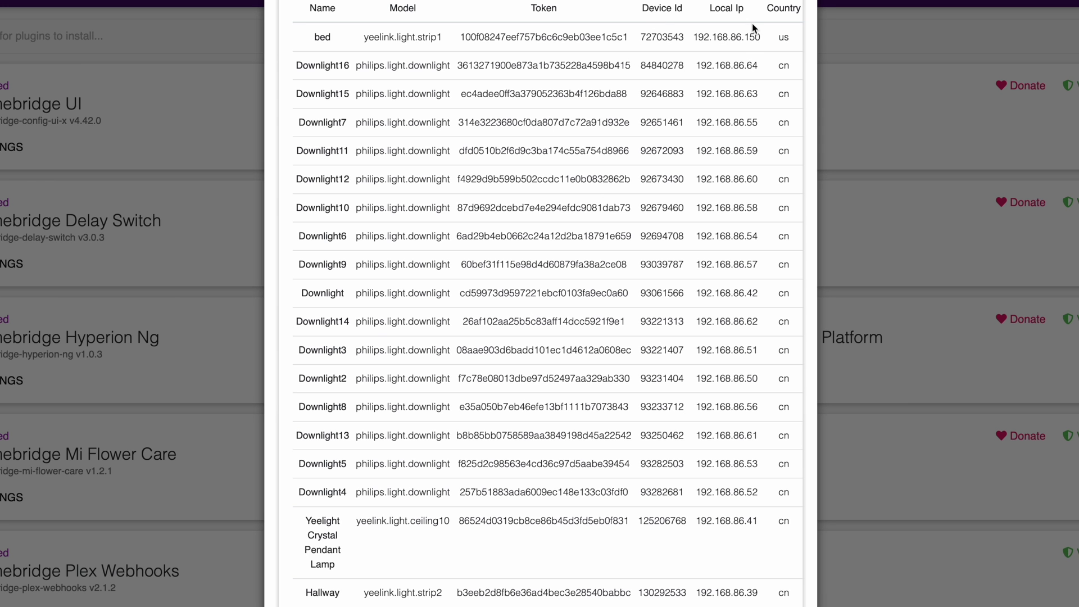
mouse_move(806, 43)
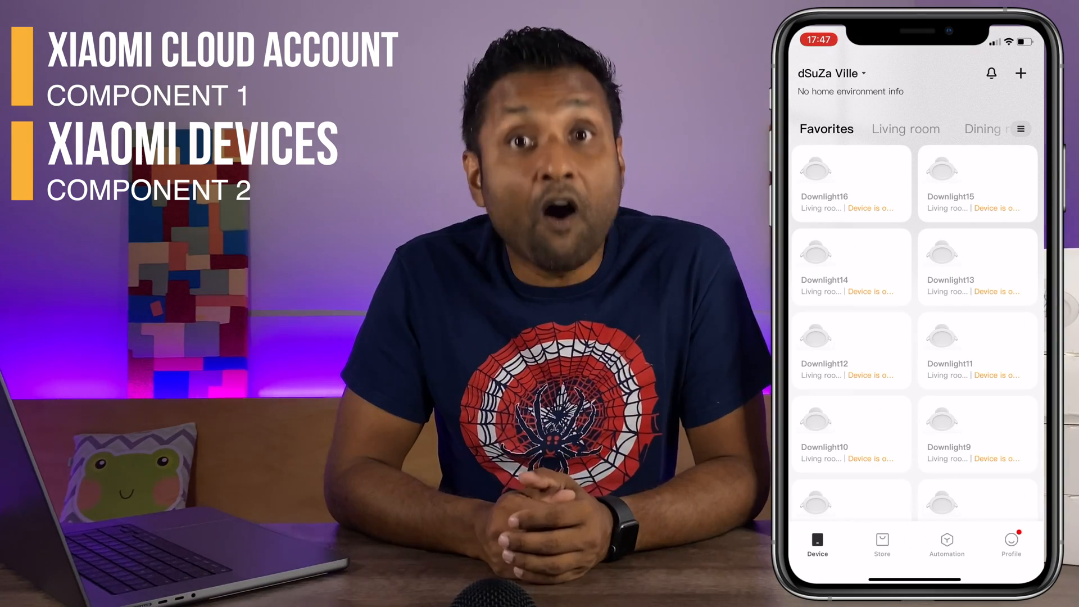
scroll("down", 3)
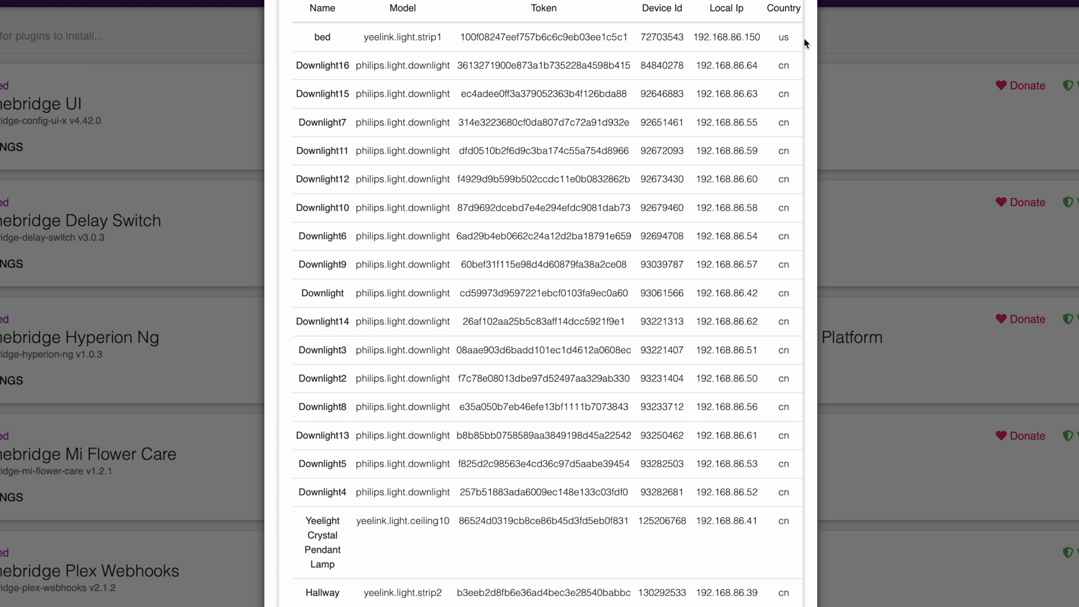
Scroll to view the Server downlight and hallway accessories in Home
scroll("down", 3)
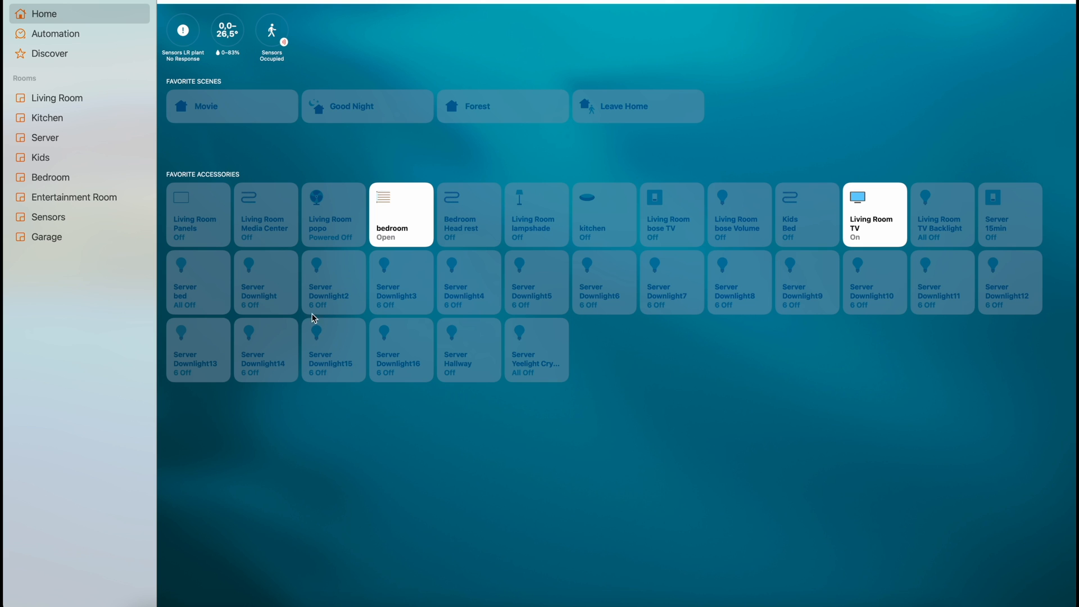
Show the controls for the Server Downlight3 accessory
right_click(401, 282)
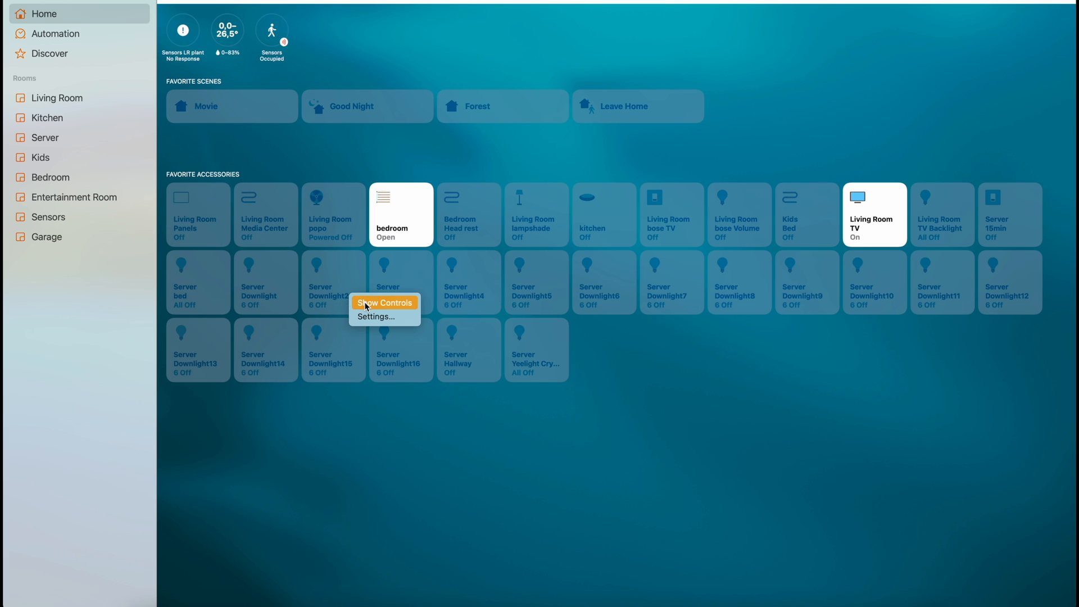
left_click(384, 303)
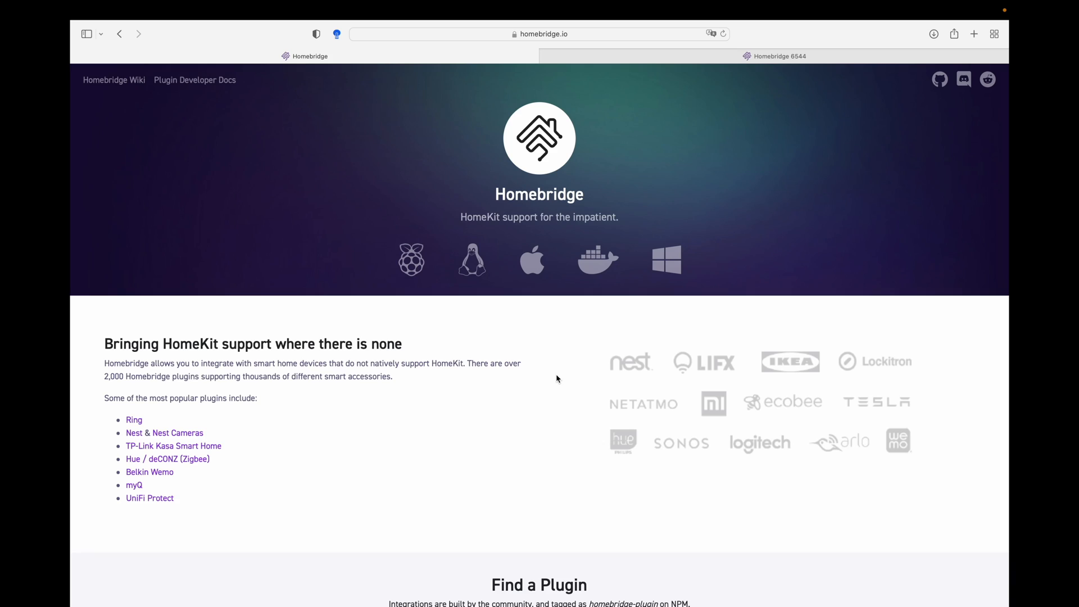
Search the Homebridge plugin directory for 'miot'
scroll("down", 3)
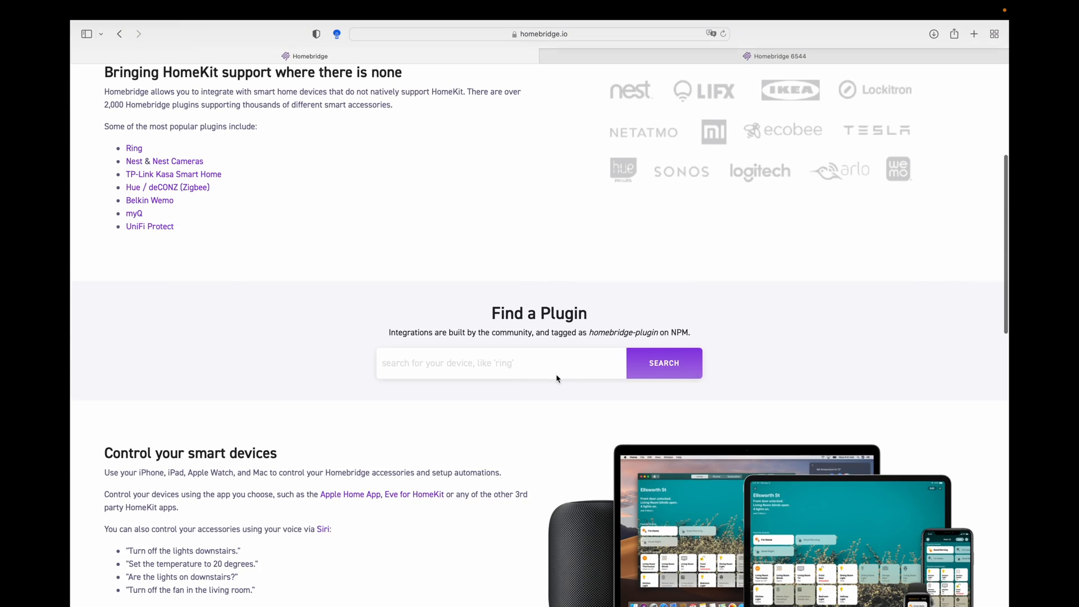
type("m")
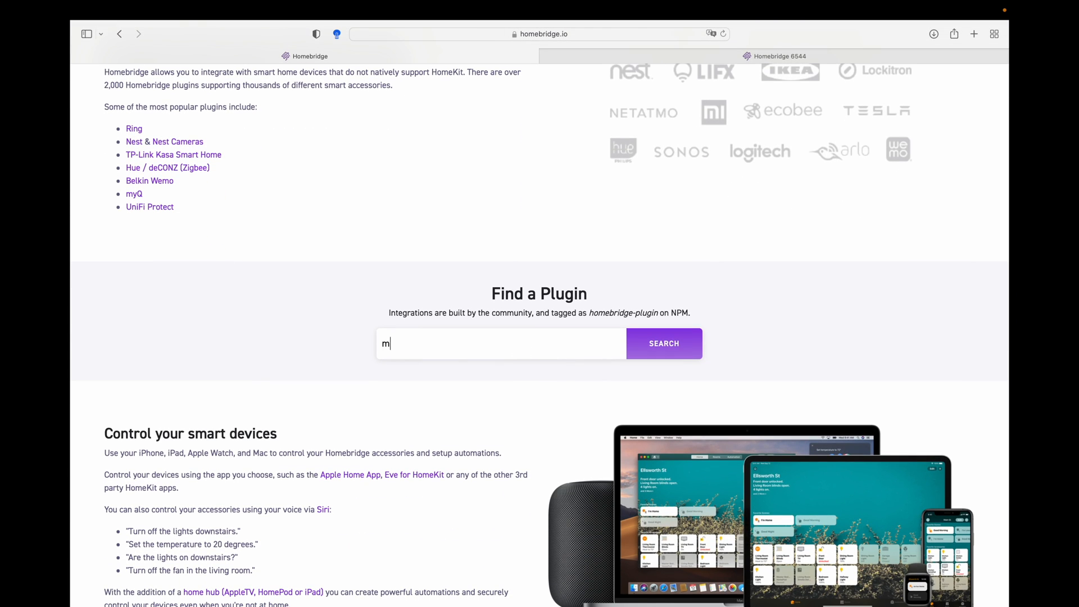
type("iot")
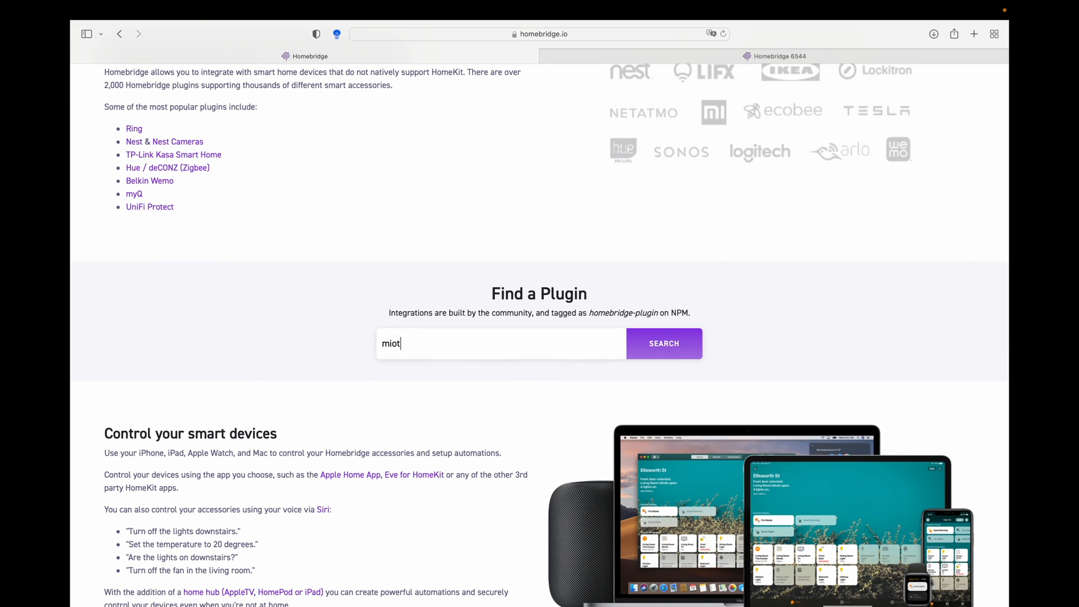
left_click(664, 344)
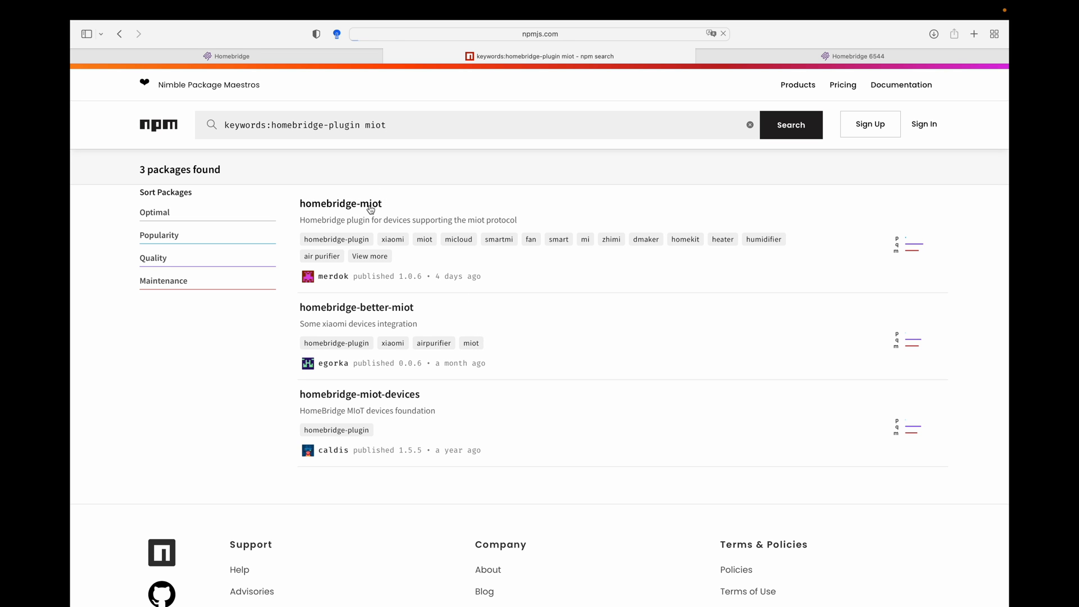
Open the homebridge-miot npm page and read its readme to the supported-devices-by-model link
left_click(341, 204)
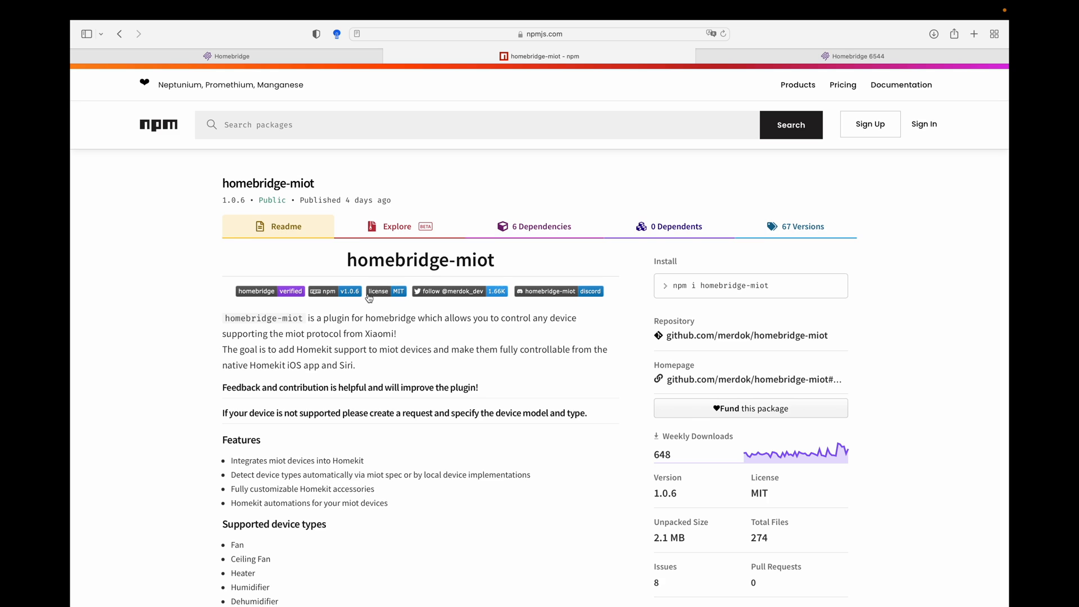
scroll("down", 3)
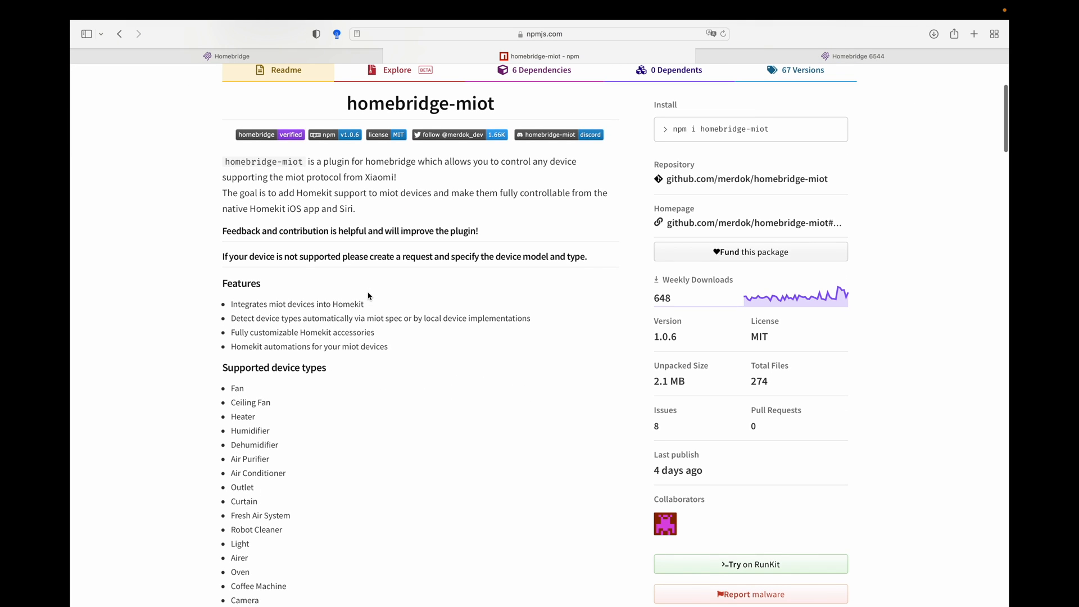
scroll("down", 3)
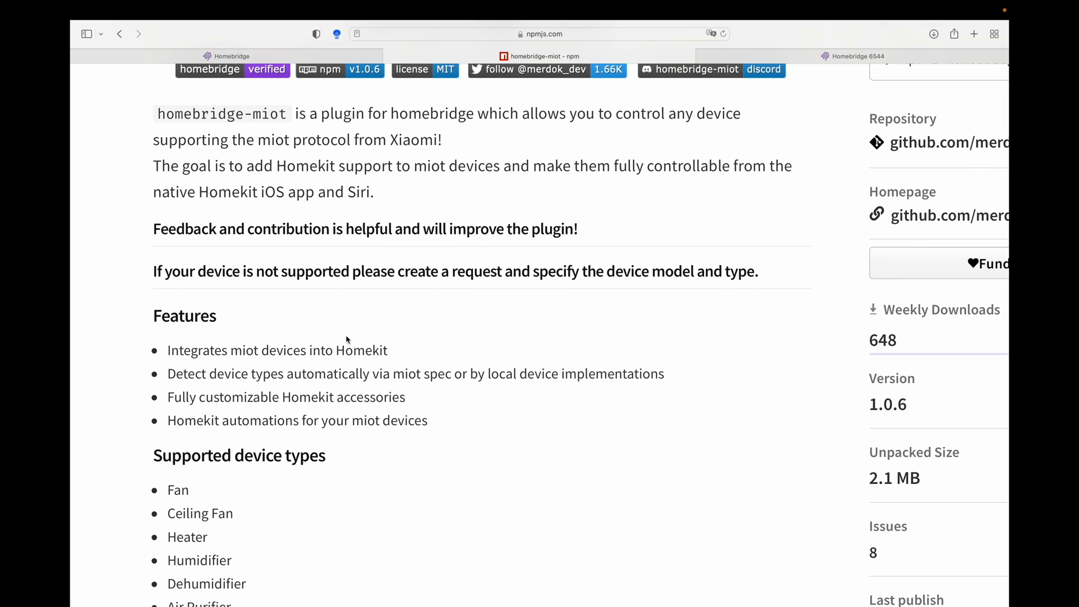
scroll("down", 3)
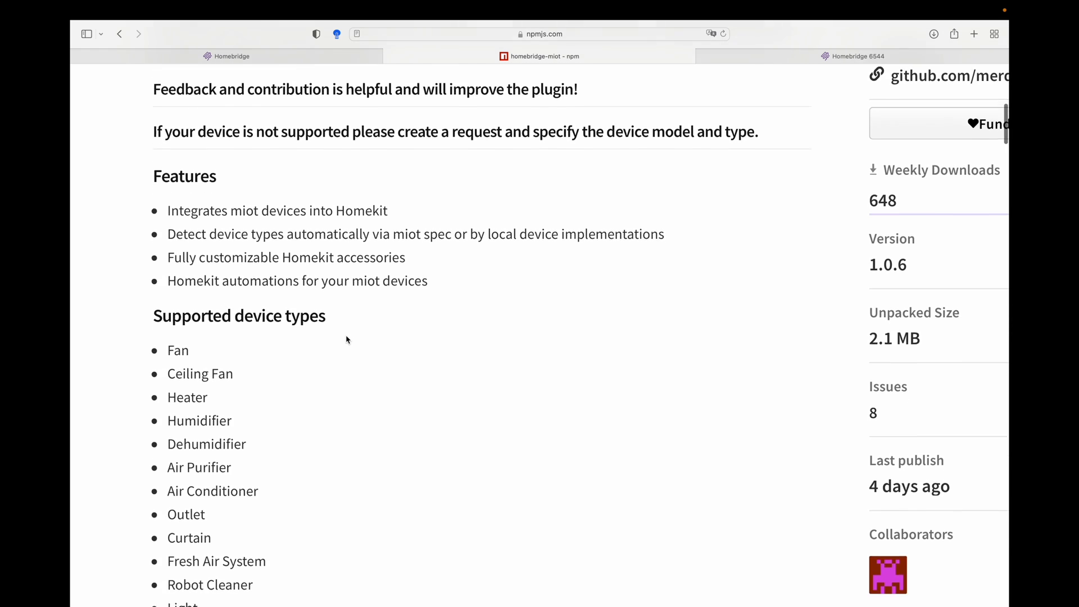
scroll("down", 3)
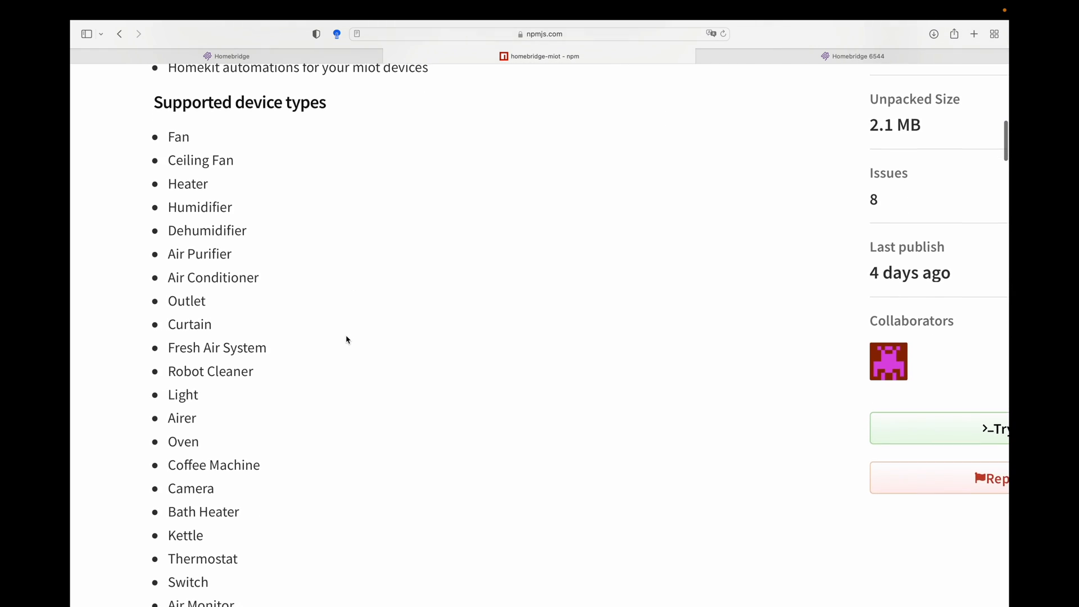
scroll("down", 3)
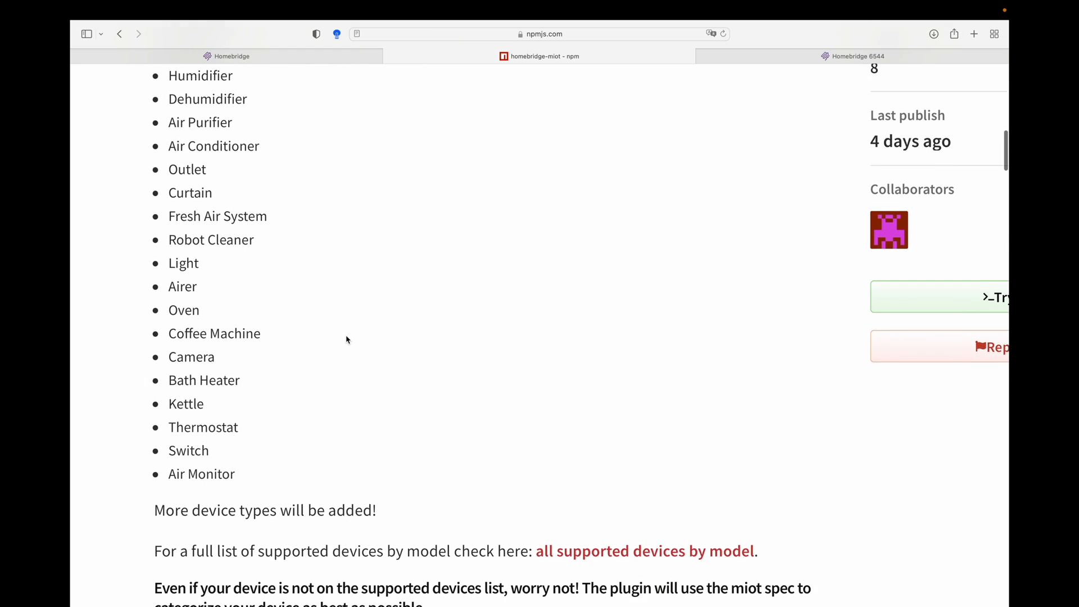
scroll("down", 3)
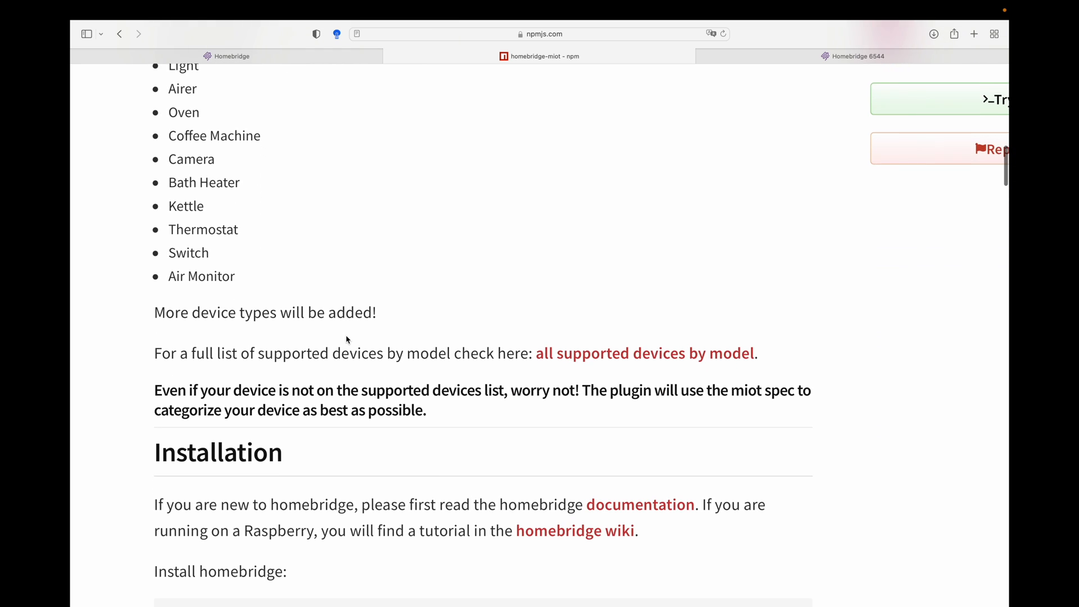
right_click(645, 328)
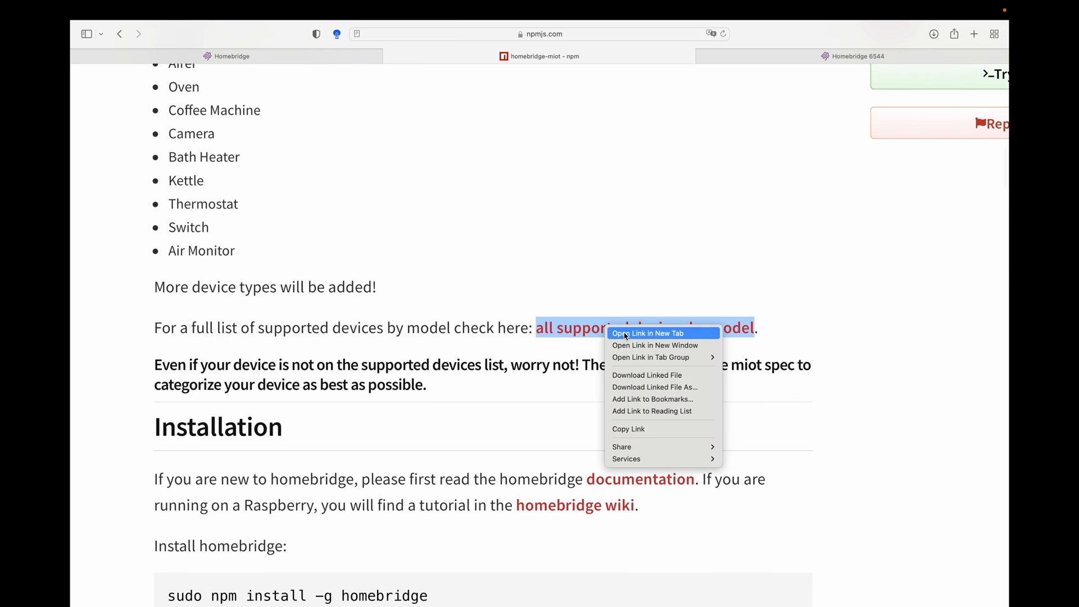
Browse supported_devices.md down to bath heaters, then return to the npm page
left_click(648, 333)
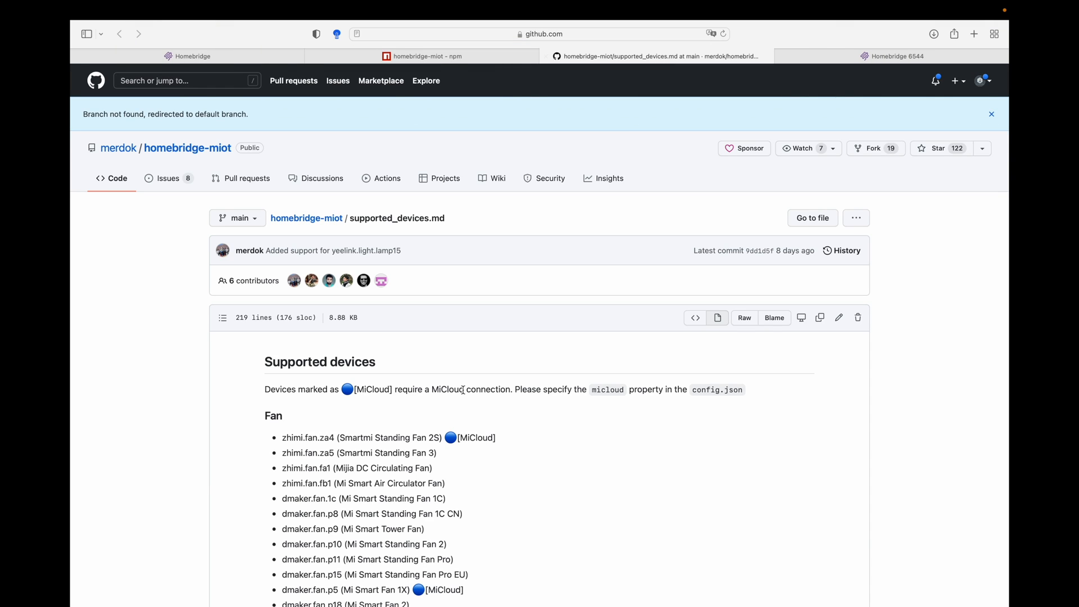
scroll("down", 3)
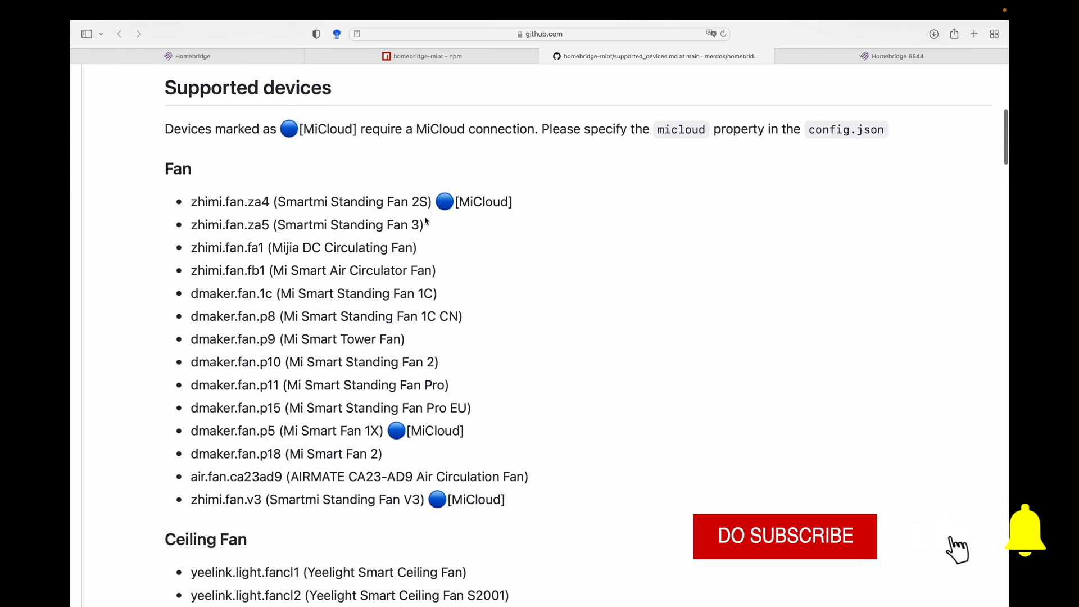
left_click(785, 537)
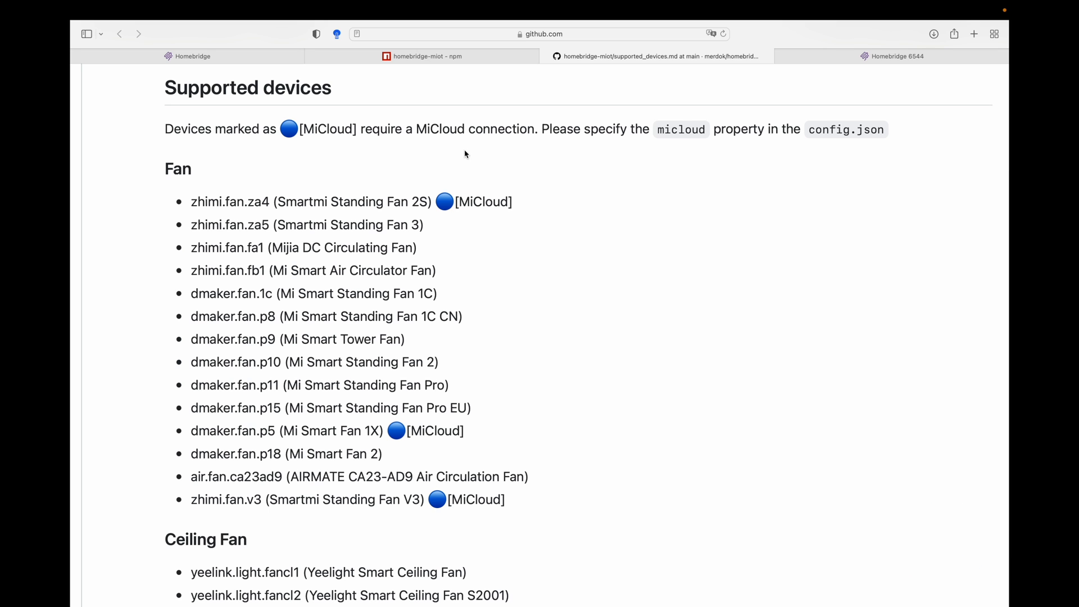
scroll("down", 3)
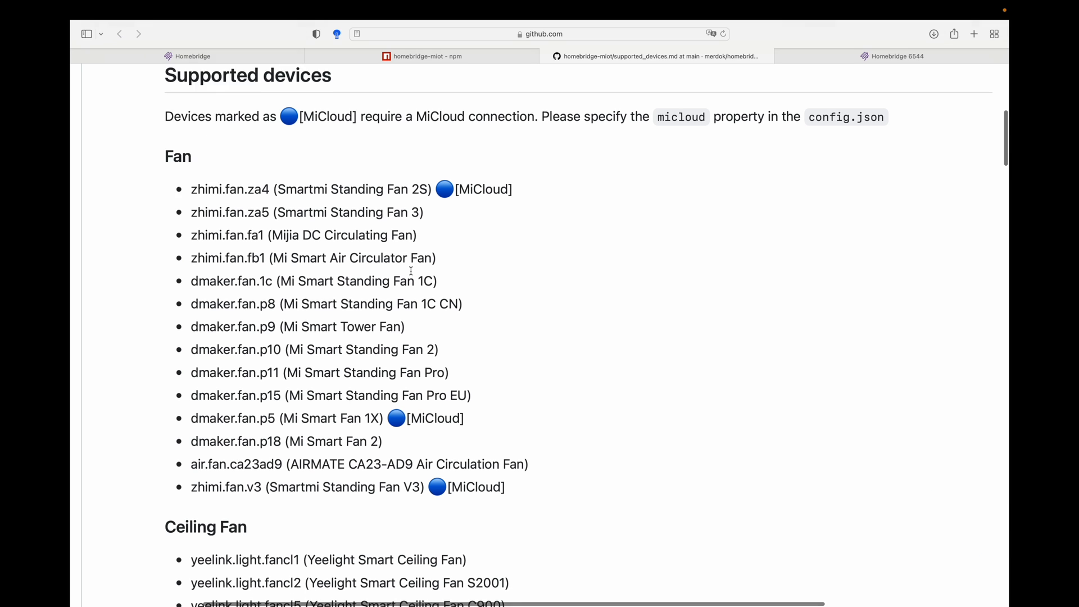
scroll("down", 3)
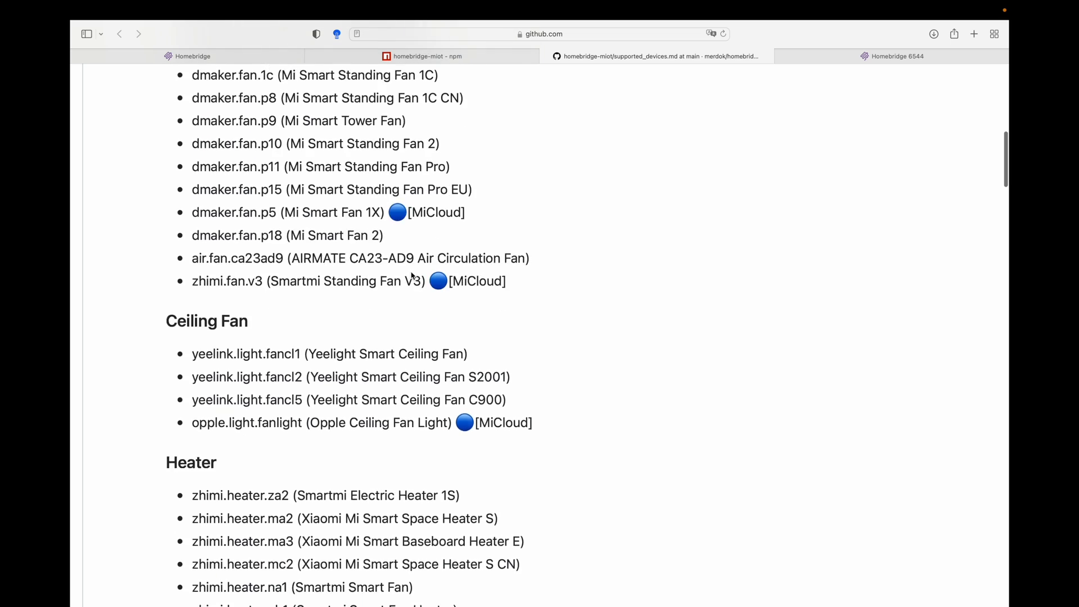
scroll("down", 3)
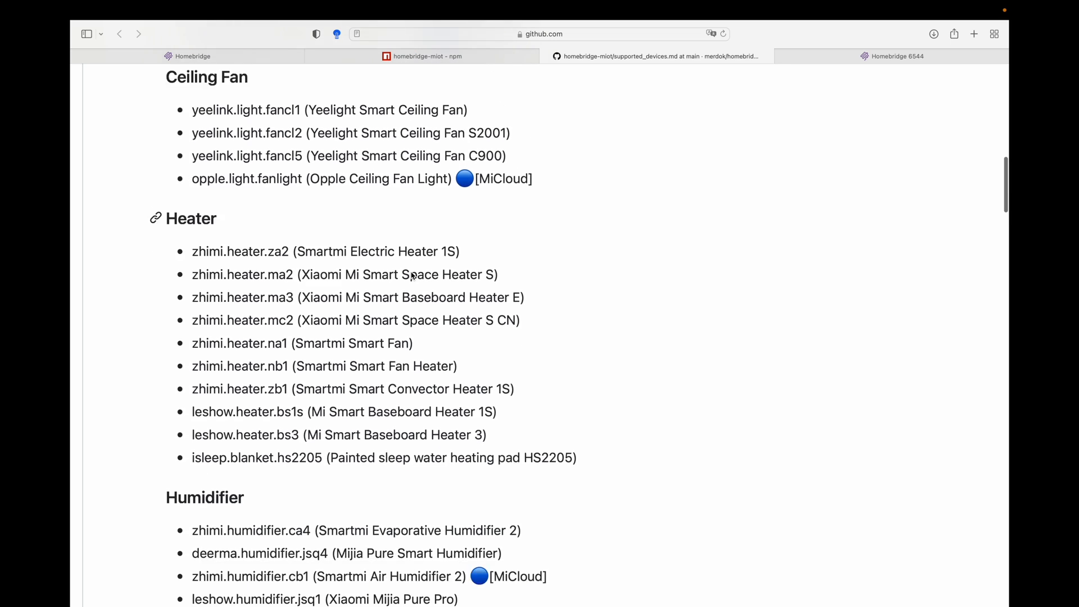
scroll("down", 3)
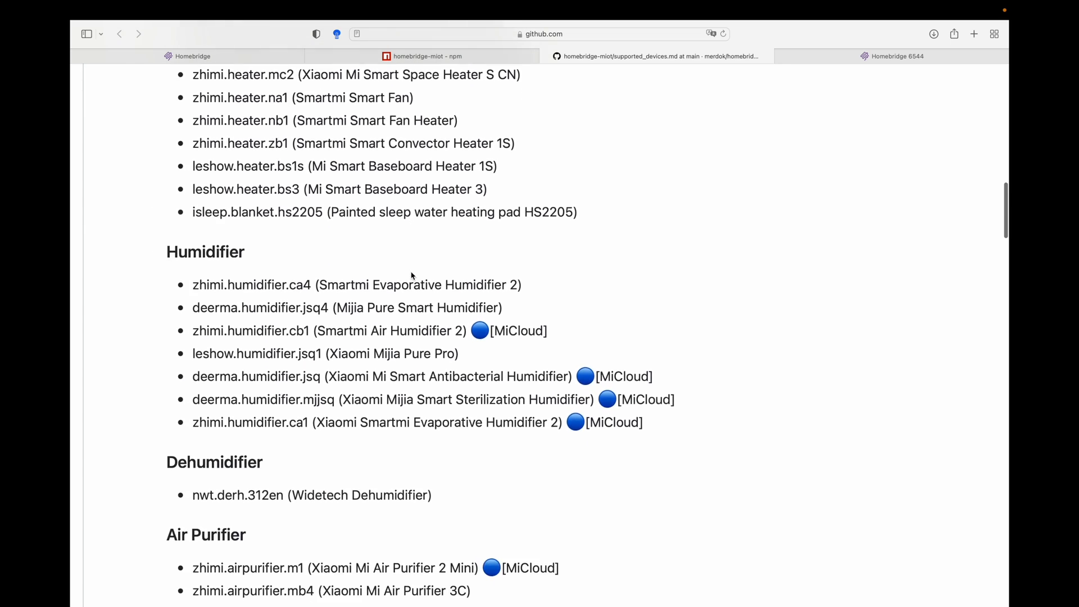
scroll("down", 3)
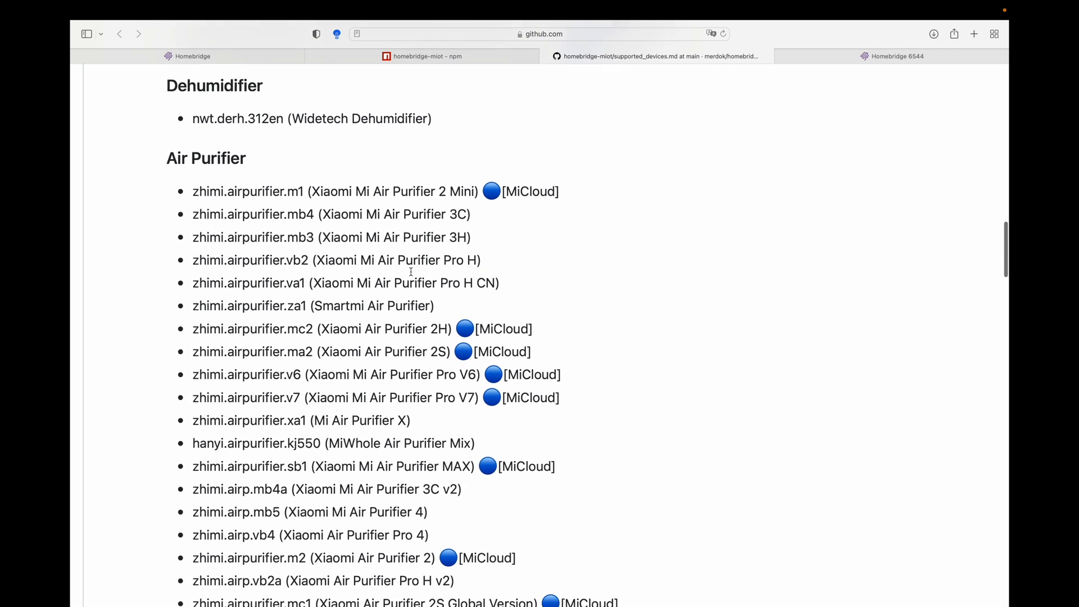
scroll("down", 3)
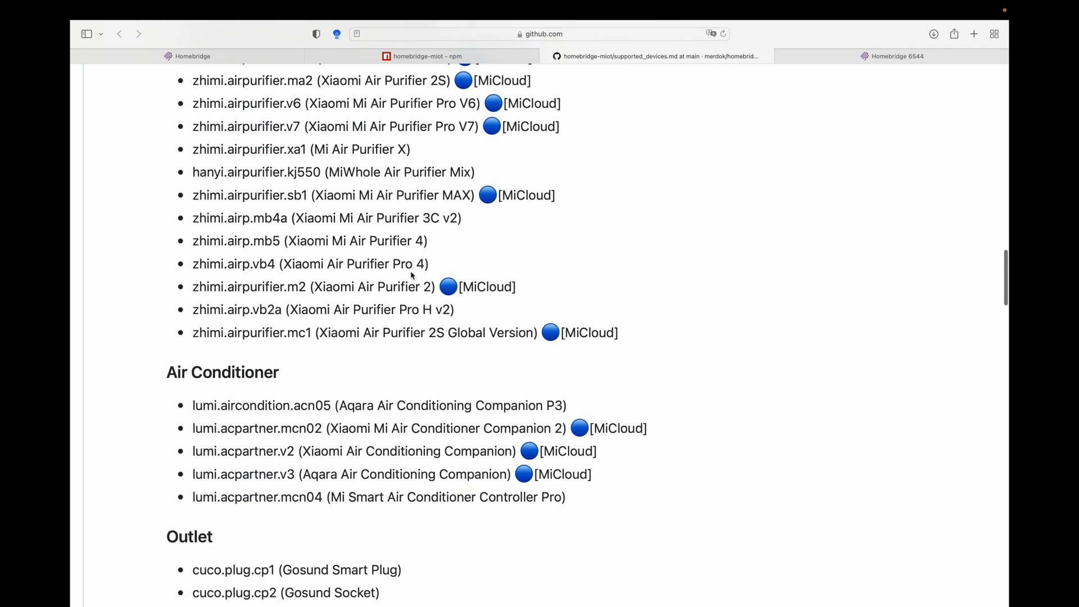
scroll("down", 3)
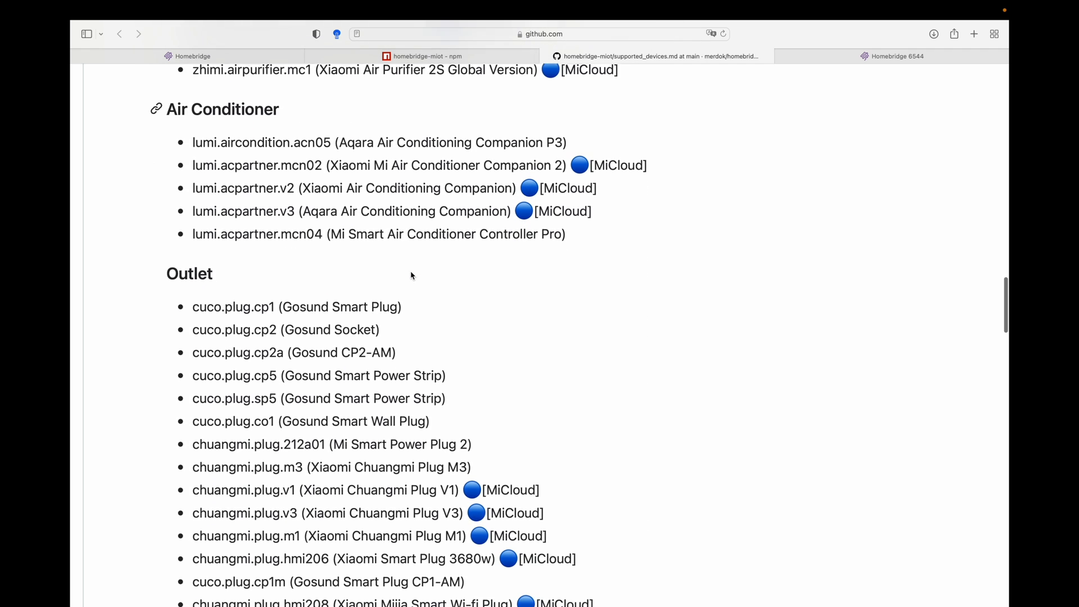
scroll("down", 3)
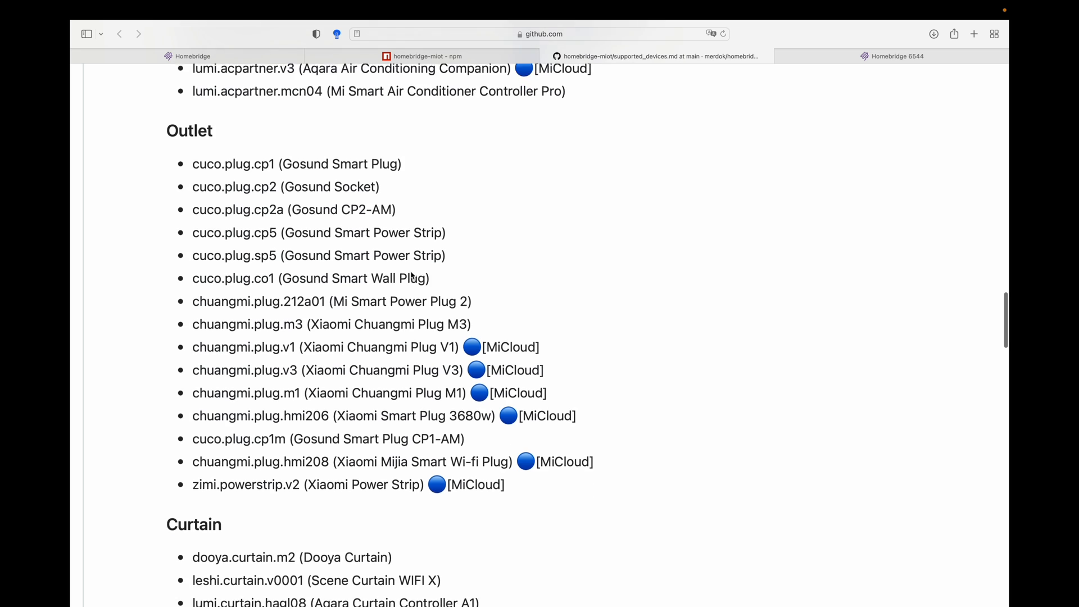
scroll("down", 3)
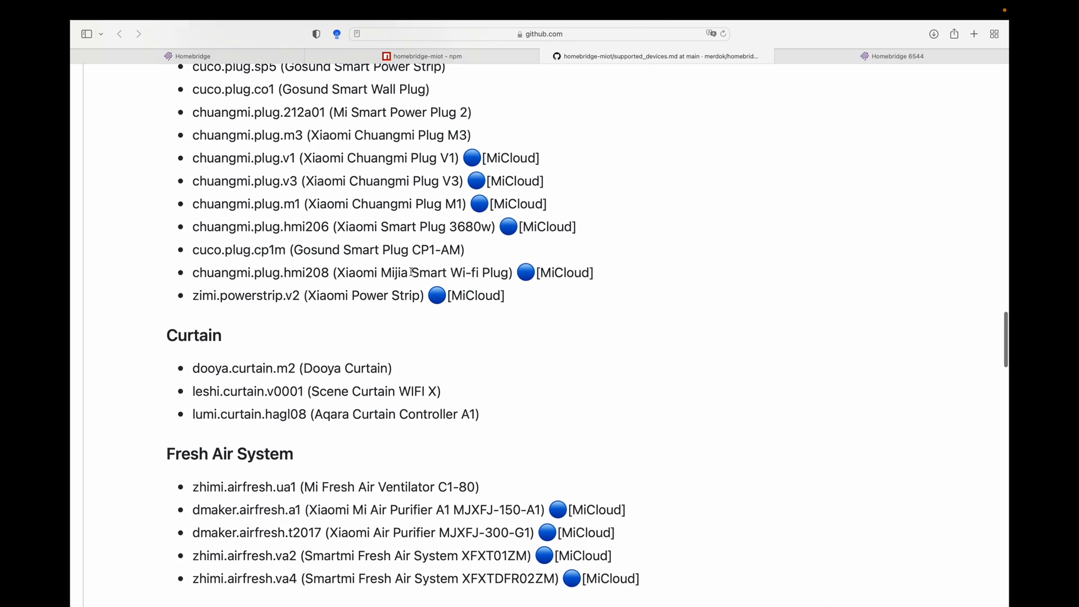
scroll("down", 3)
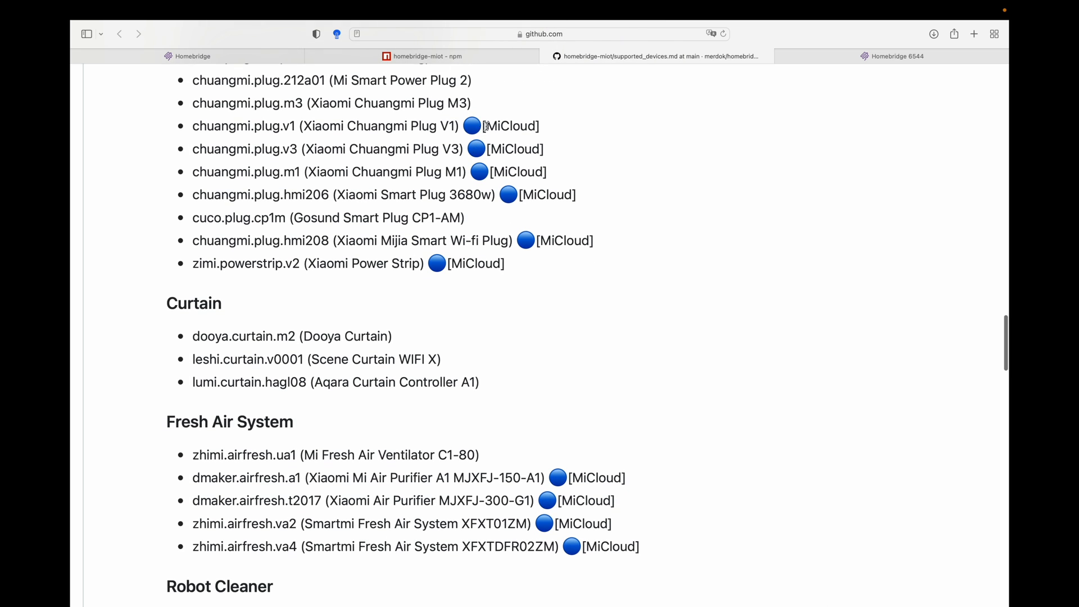
mouse_move(433, 254)
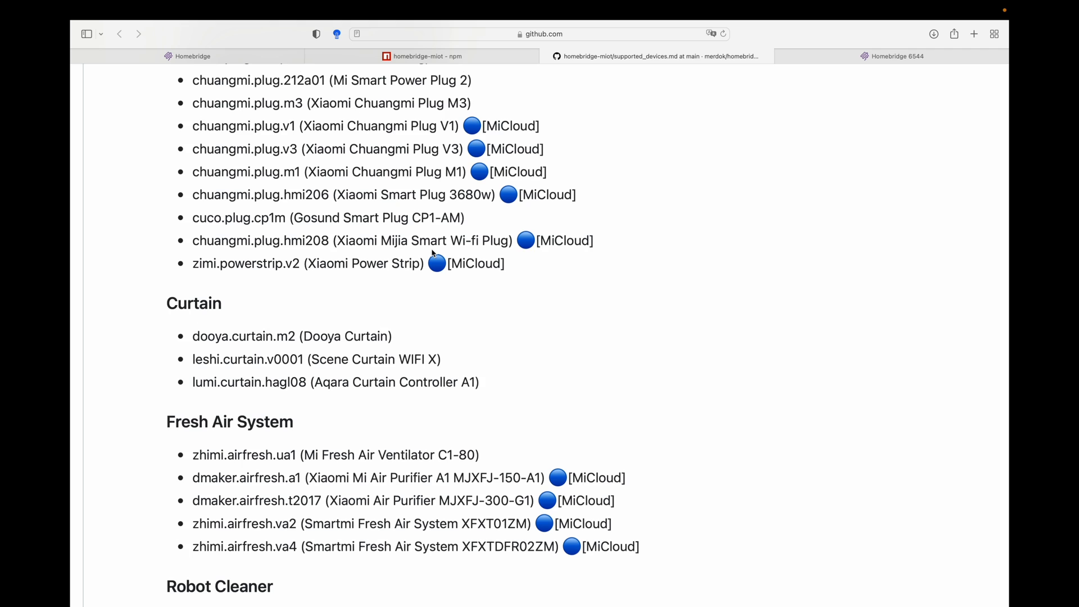
scroll("down", 3)
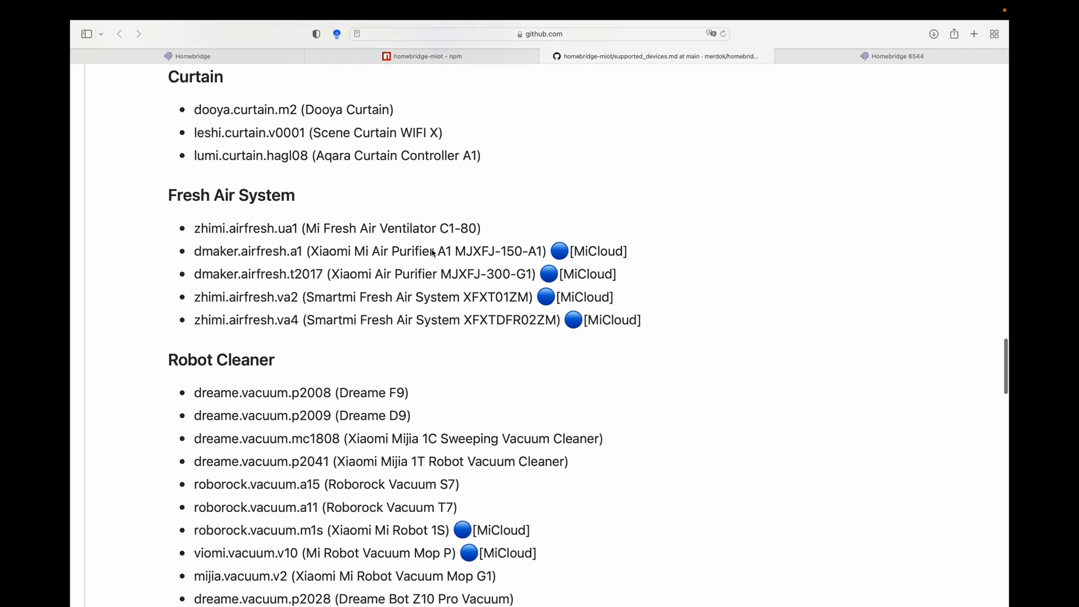
scroll("down", 3)
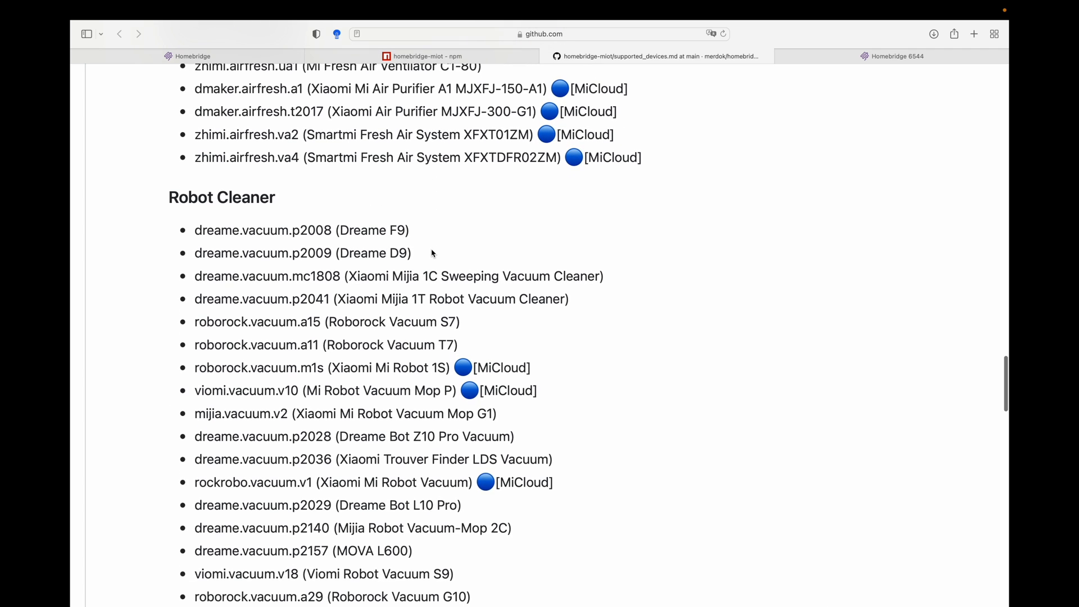
scroll("down", 3)
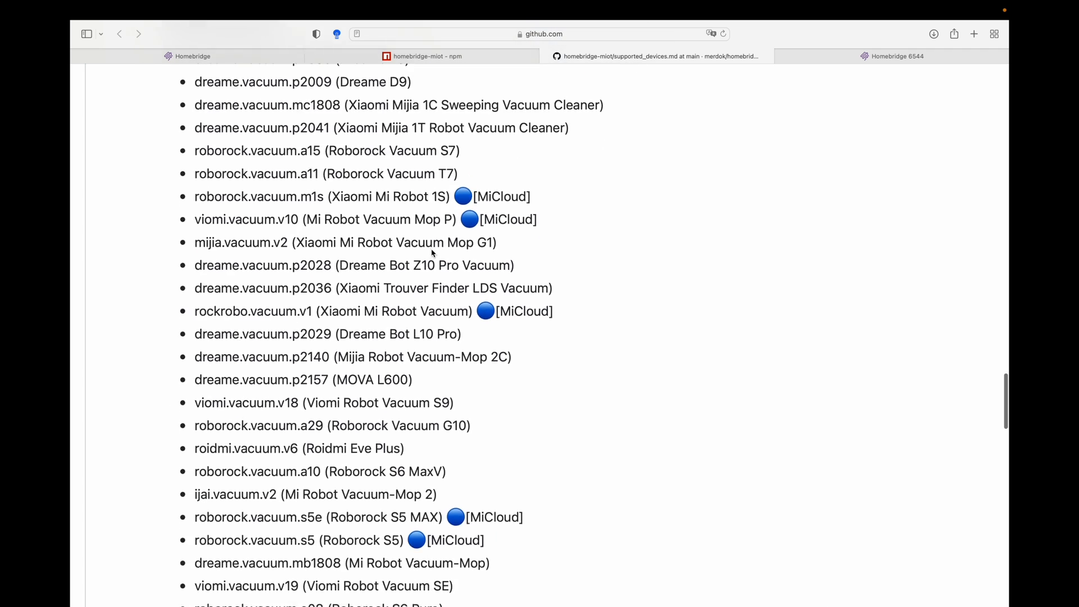
scroll("down", 3)
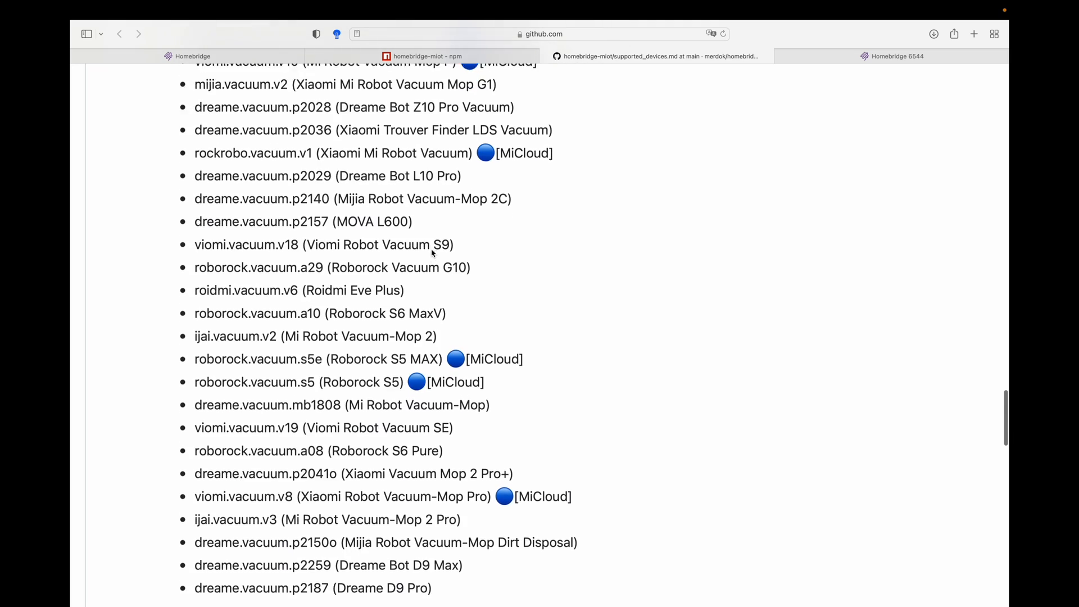
scroll("down", 3)
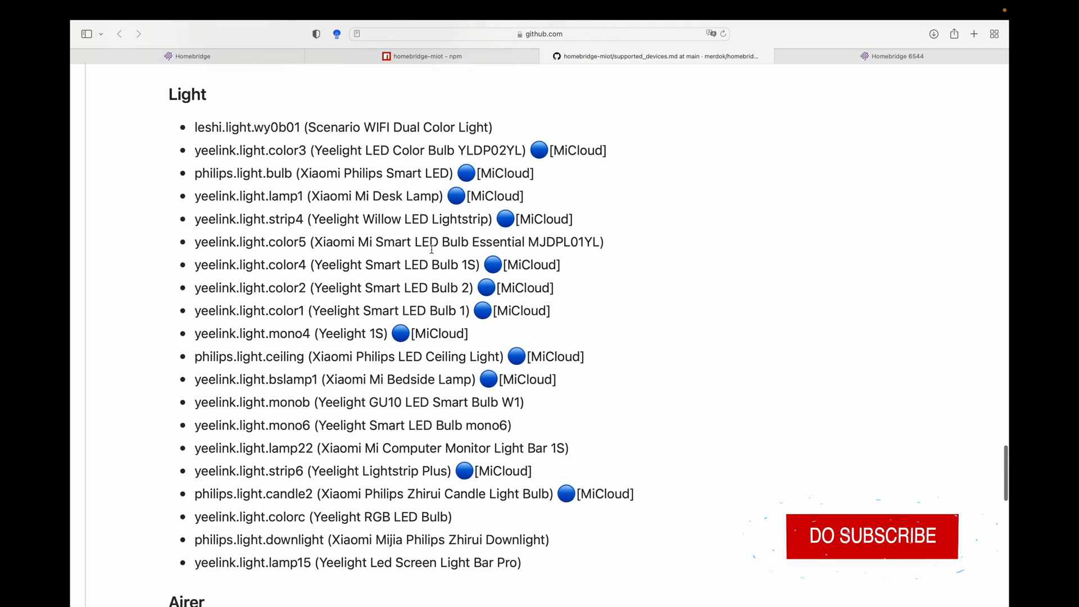
scroll("down", 3)
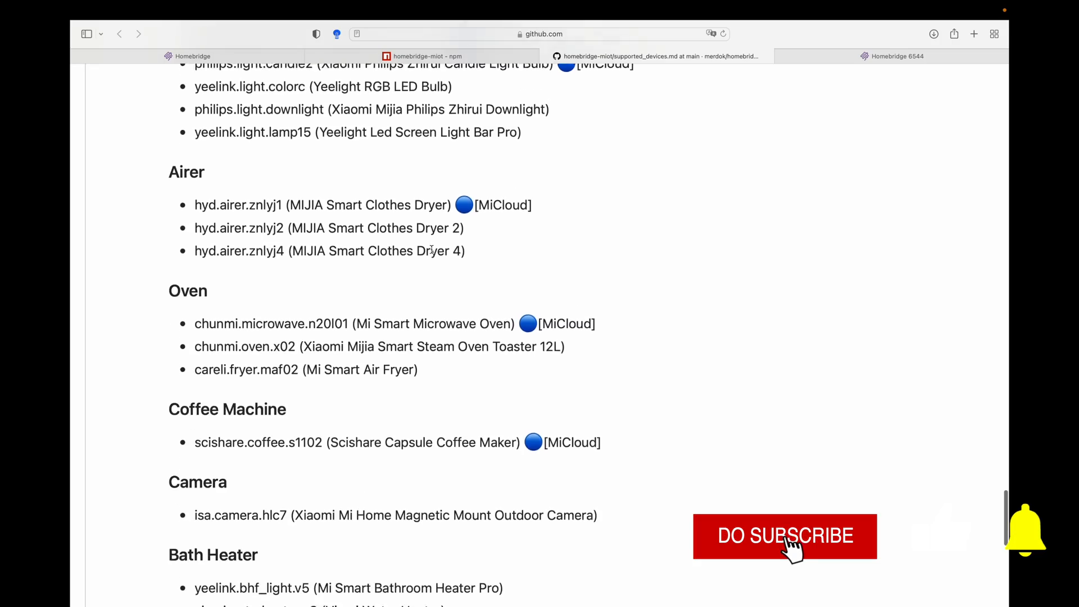
scroll("down", 3)
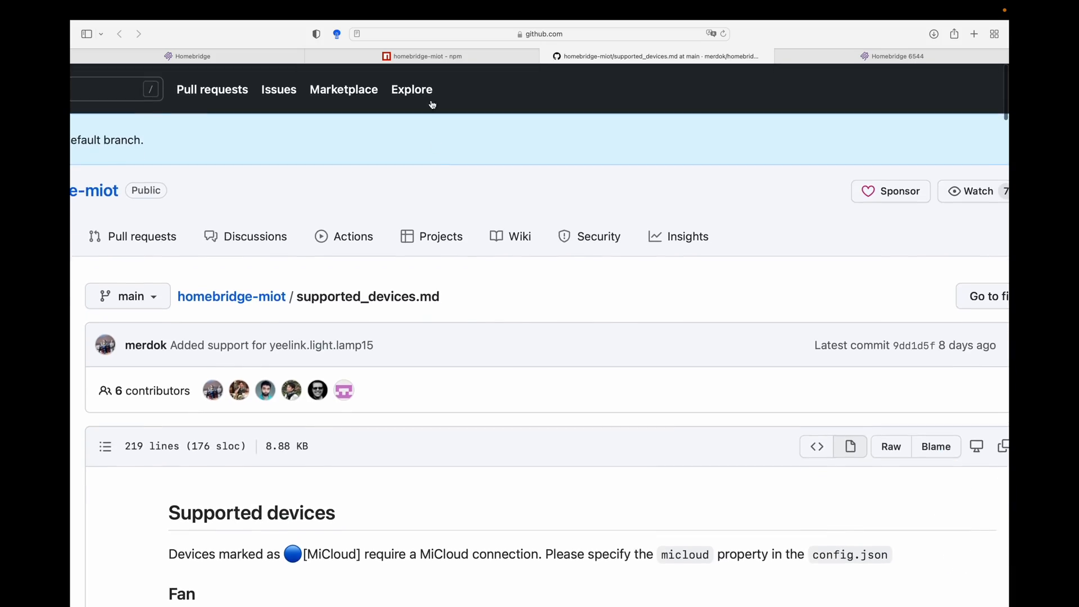
left_click(422, 56)
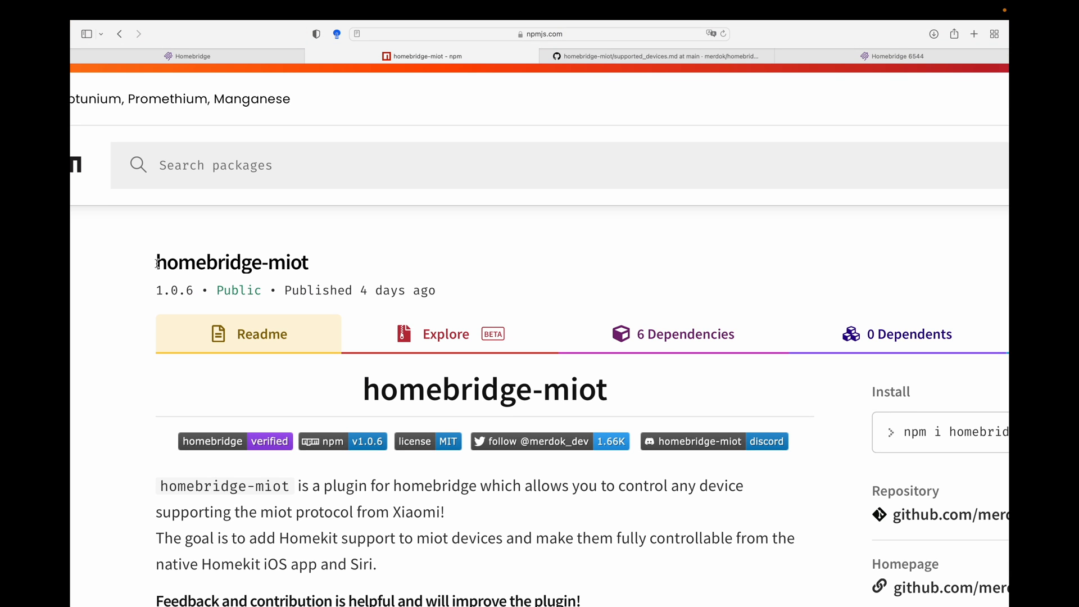
Copy 'homebridge-miot', log in to Homebridge and search Plugins for it
double_click(231, 262)
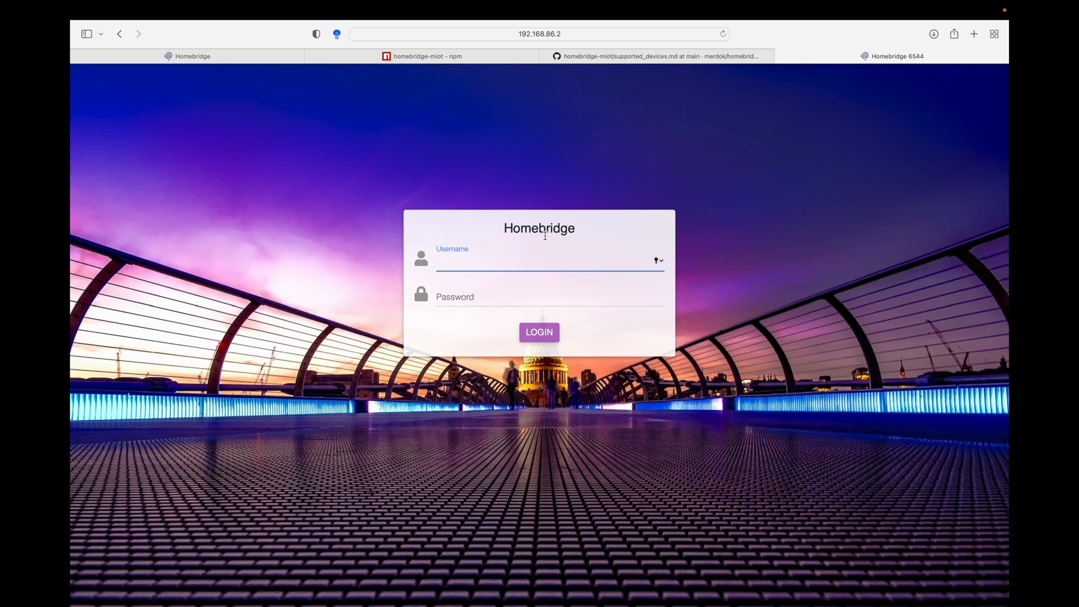
left_click(540, 333)
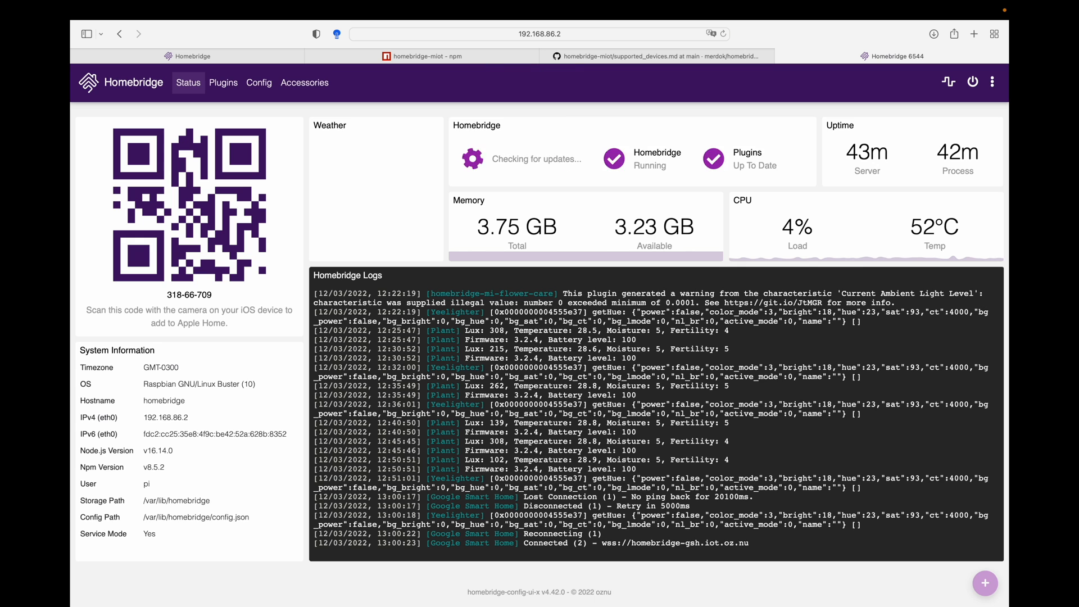
left_click(224, 82)
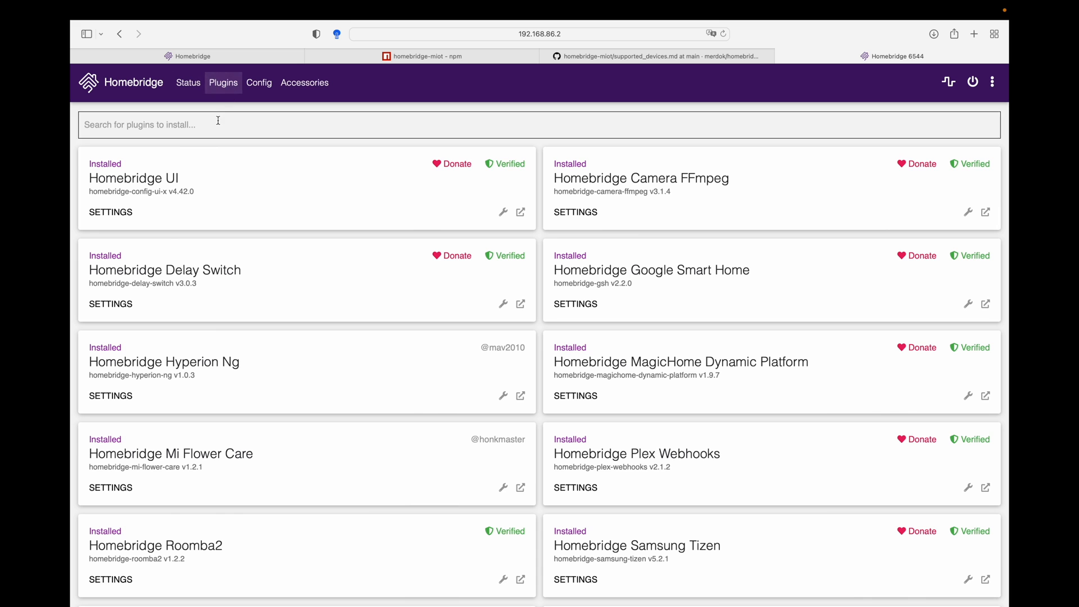
type("homebridge-miot")
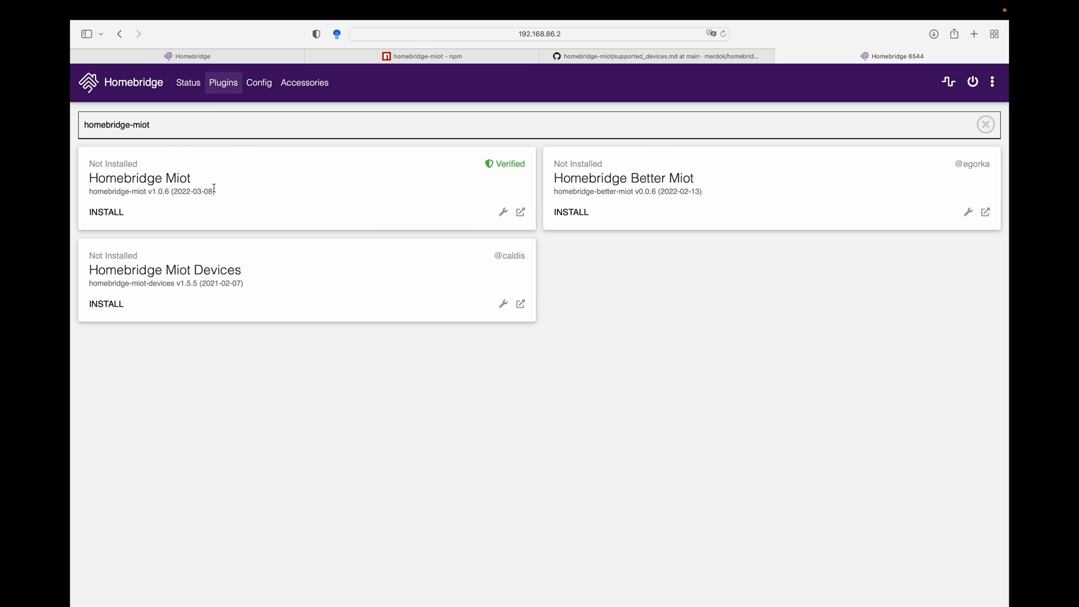
mouse_move(424, 166)
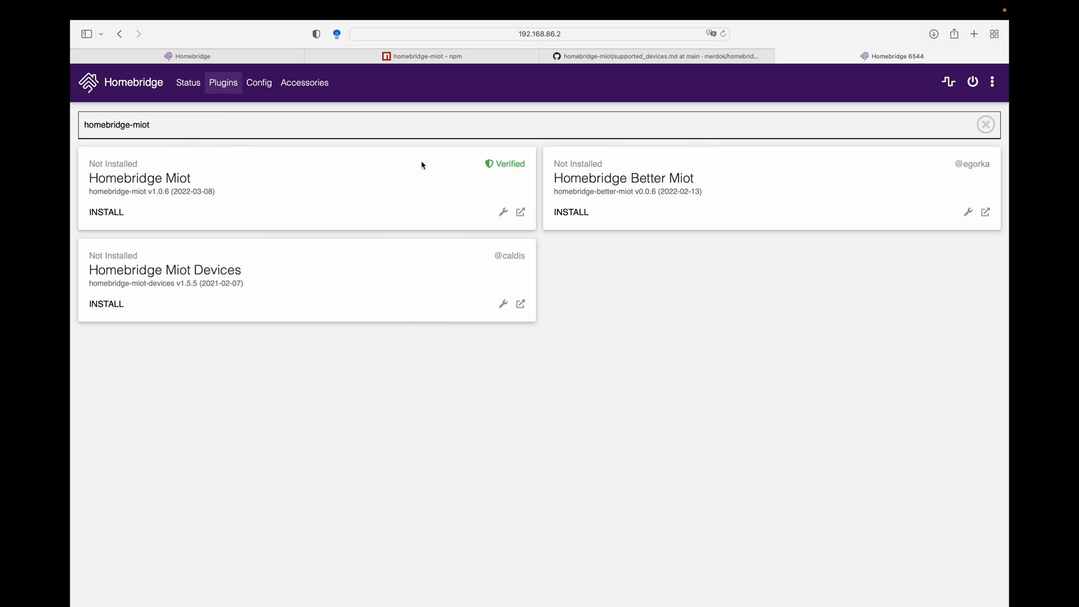
mouse_move(379, 203)
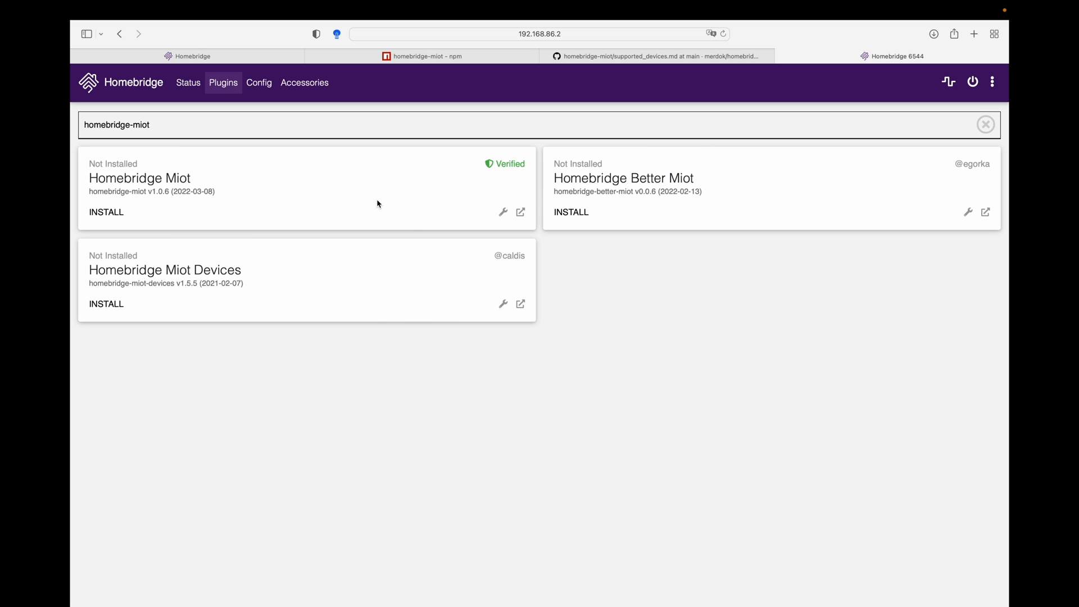
mouse_move(328, 202)
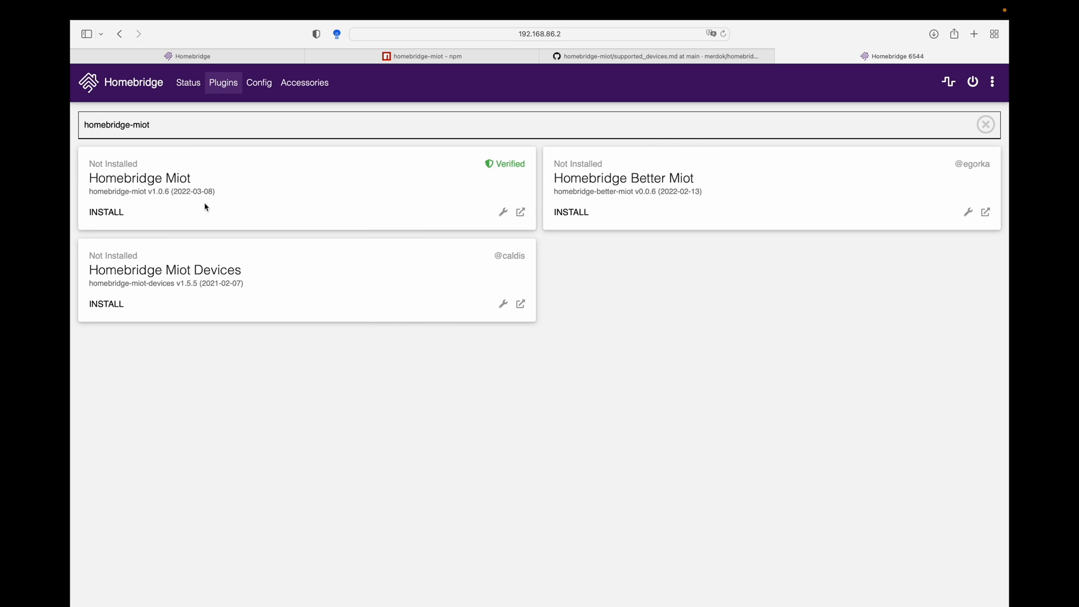
mouse_move(113, 219)
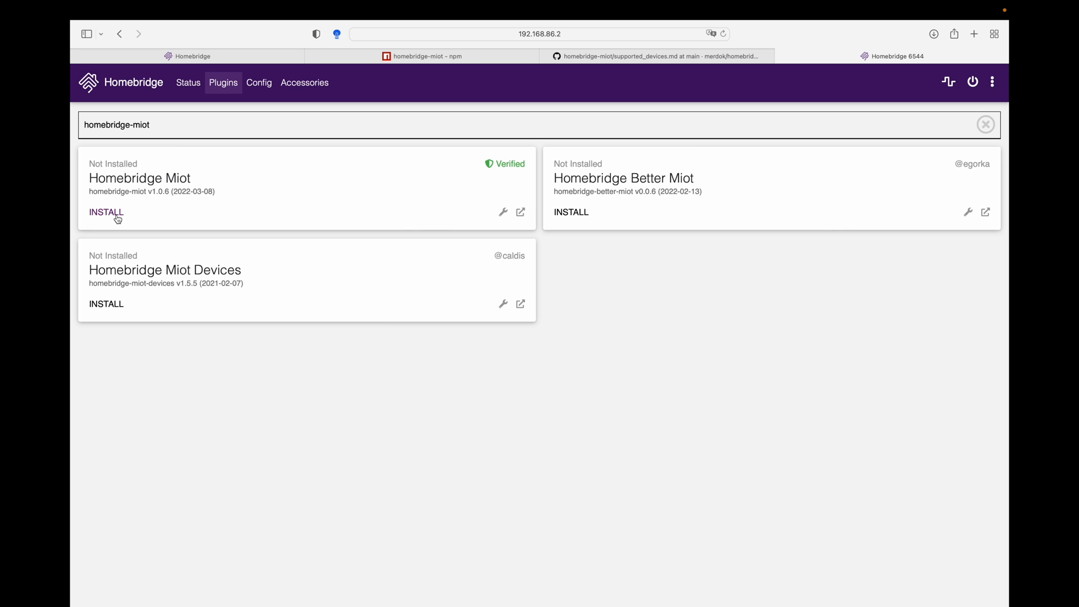
Install Homebridge Miot and scroll its settings form for name, IP and token
left_click(106, 212)
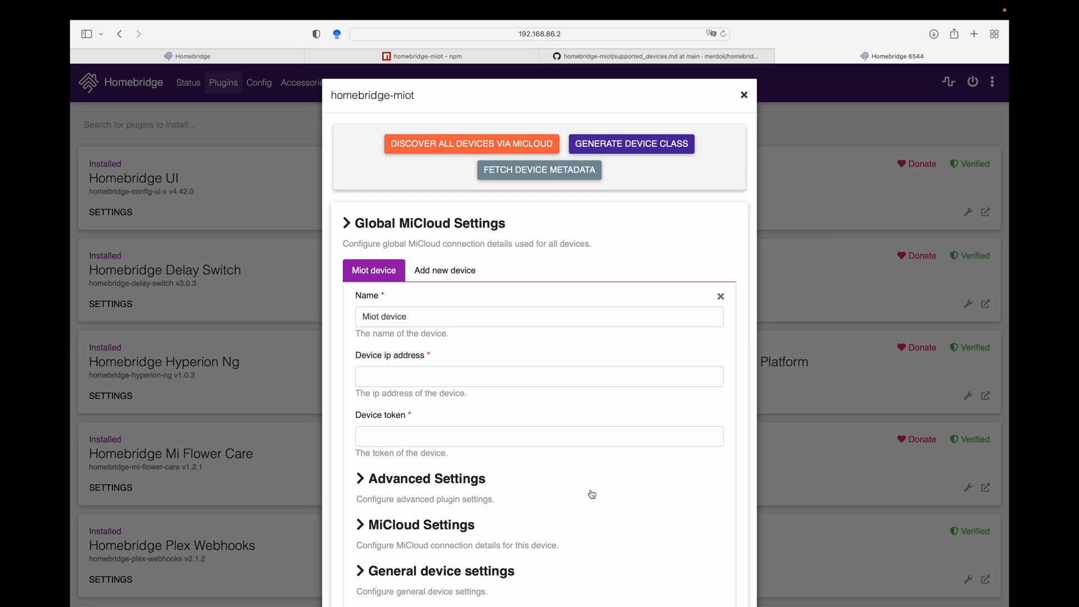
scroll("down", 3)
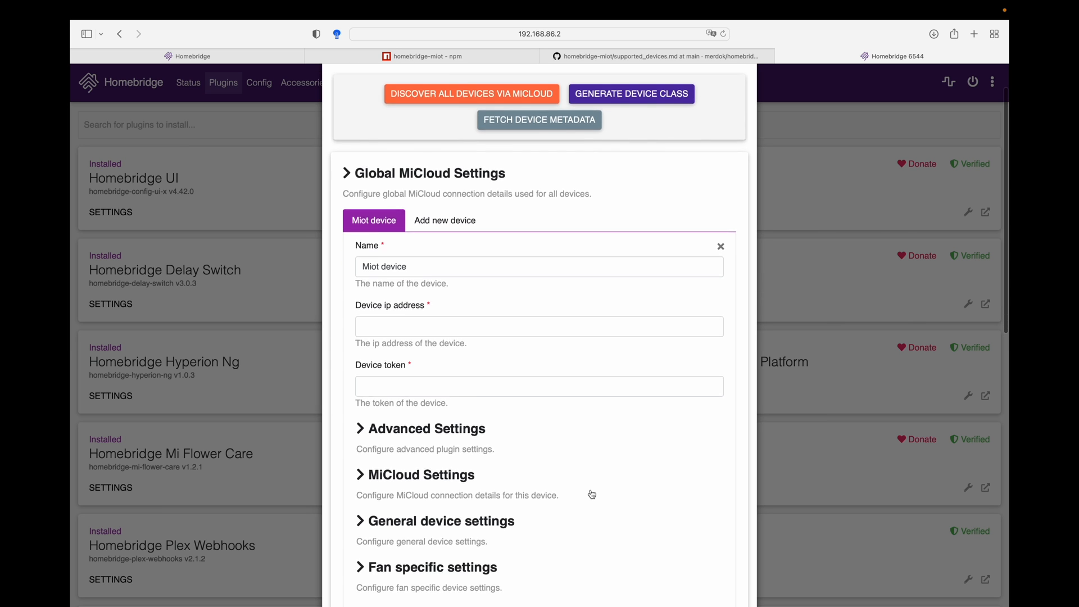
scroll("down", 3)
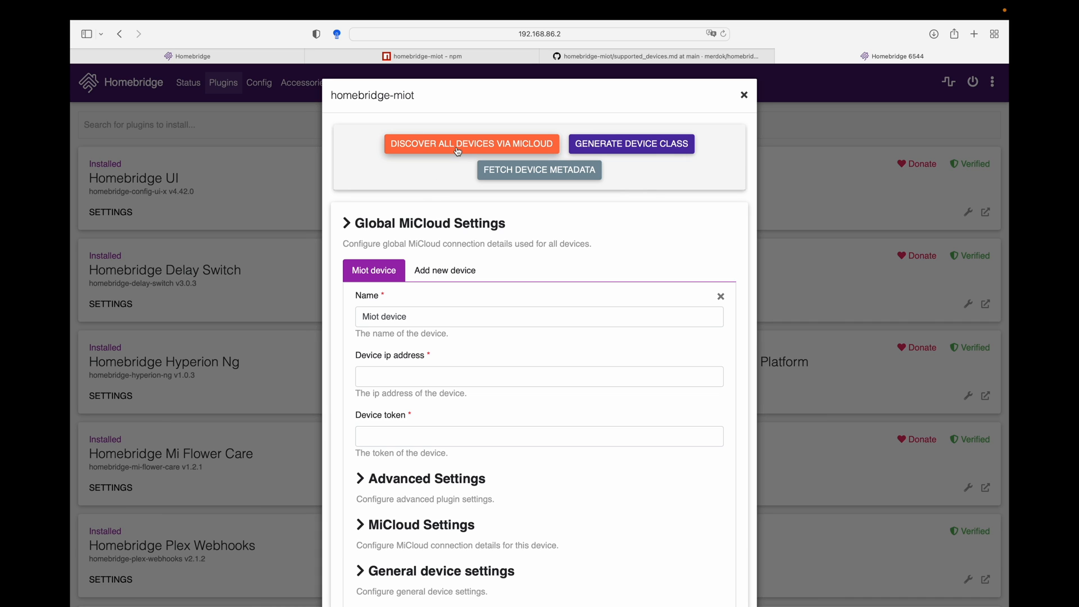
Run Discover All Devices via MiCloud and review the 19 added devices with IPs and tokens
left_click(472, 144)
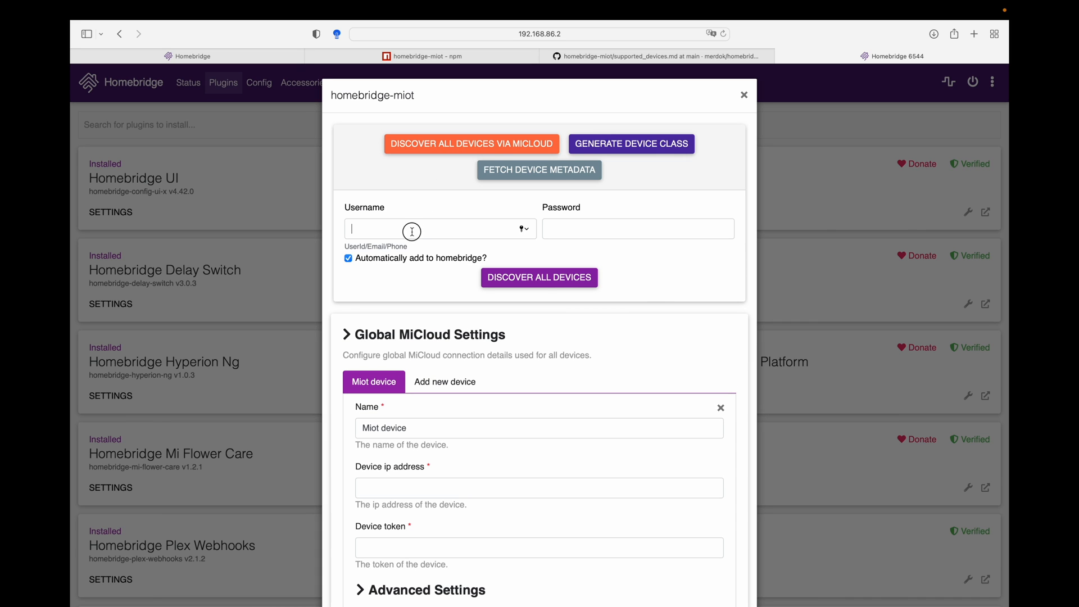
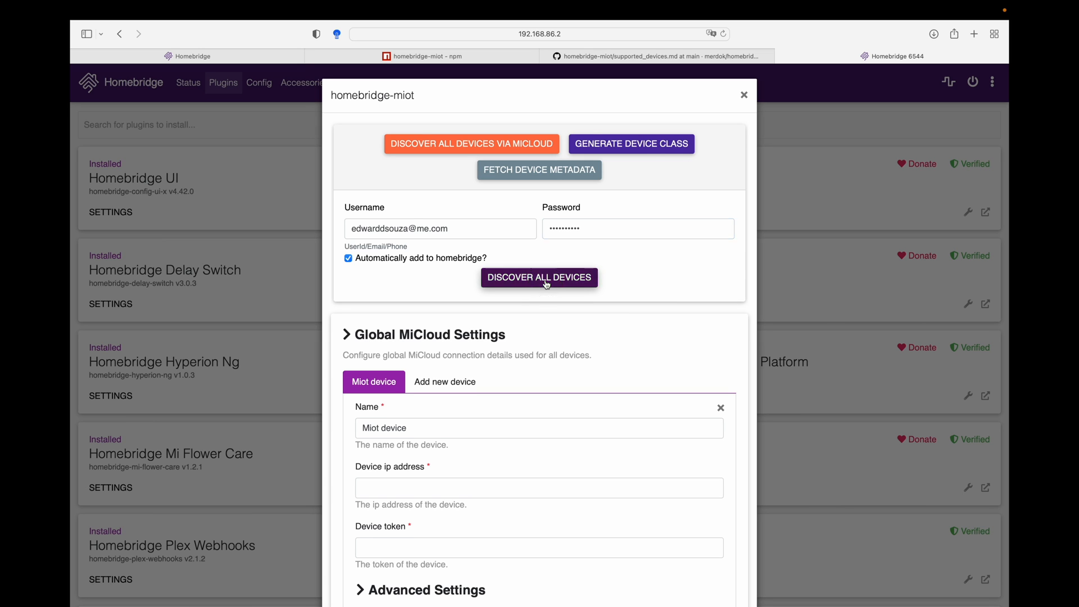
left_click(539, 277)
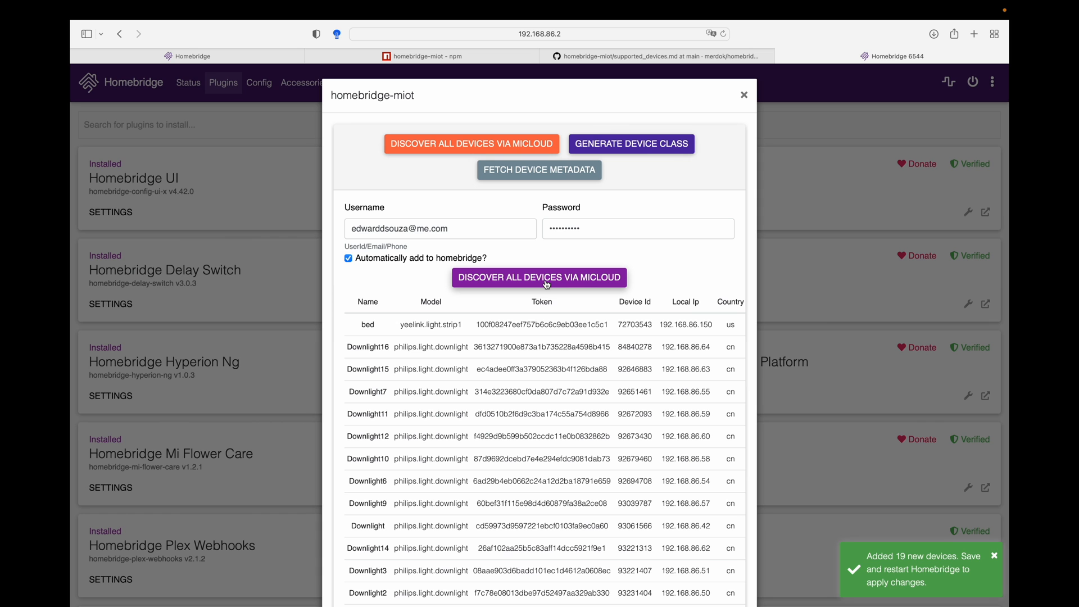
scroll("down", 3)
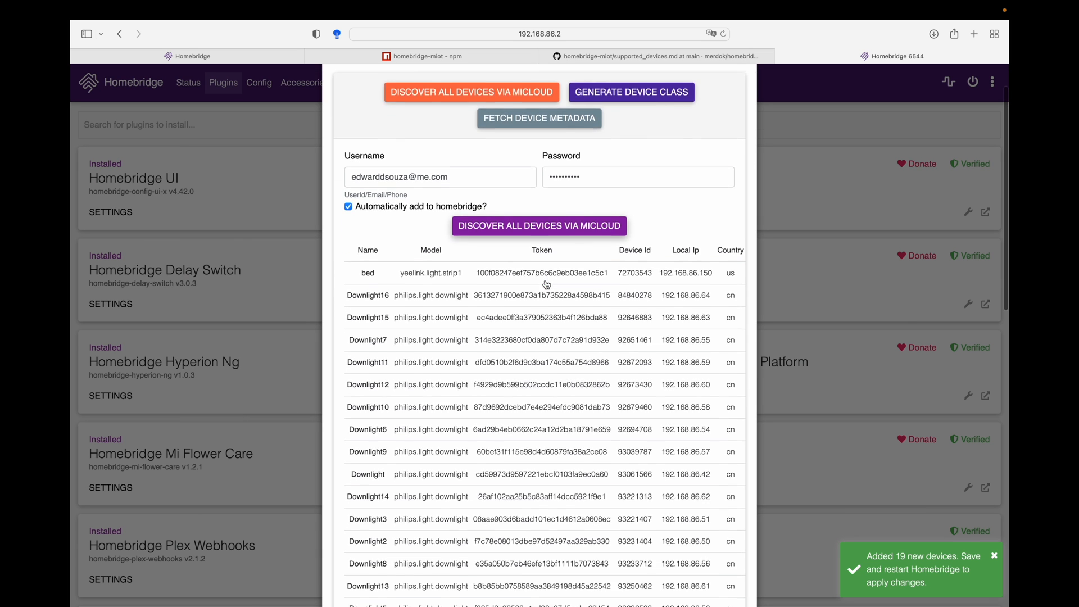
scroll("down", 3)
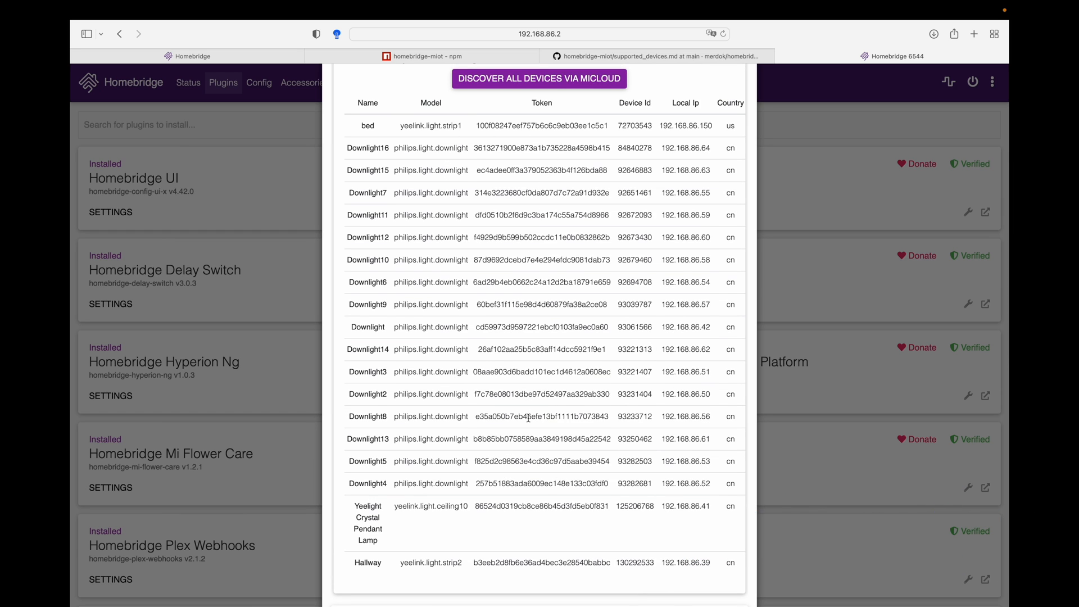
mouse_move(709, 119)
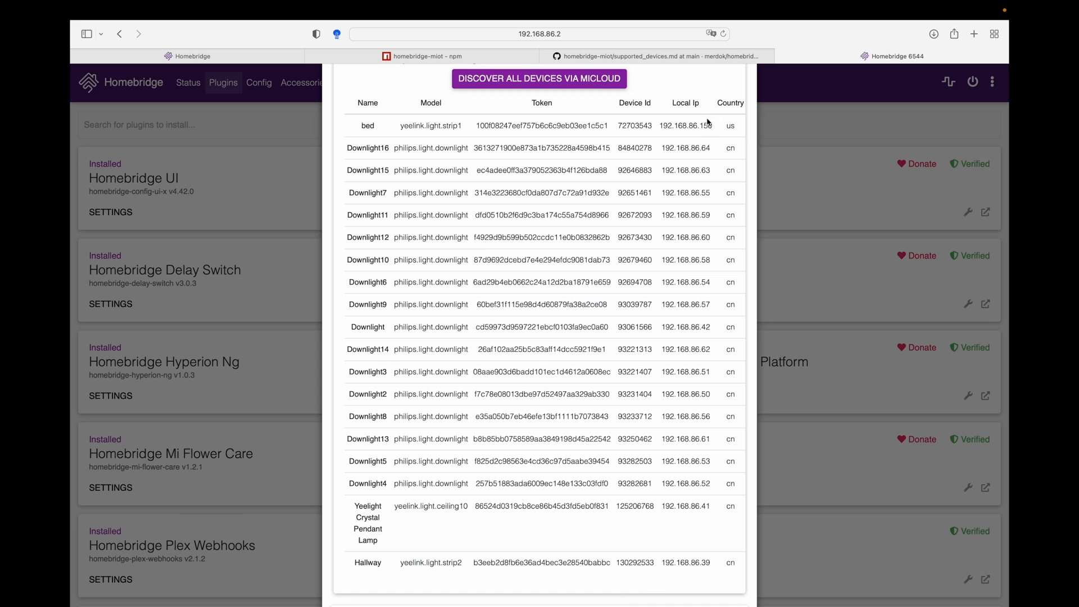
mouse_move(759, 189)
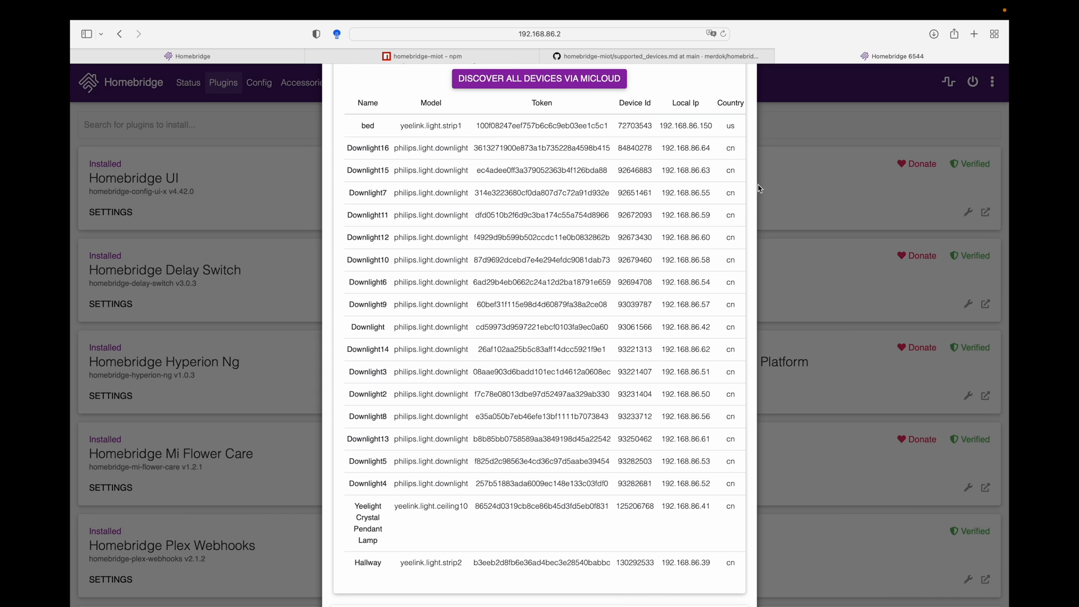
scroll("down", 3)
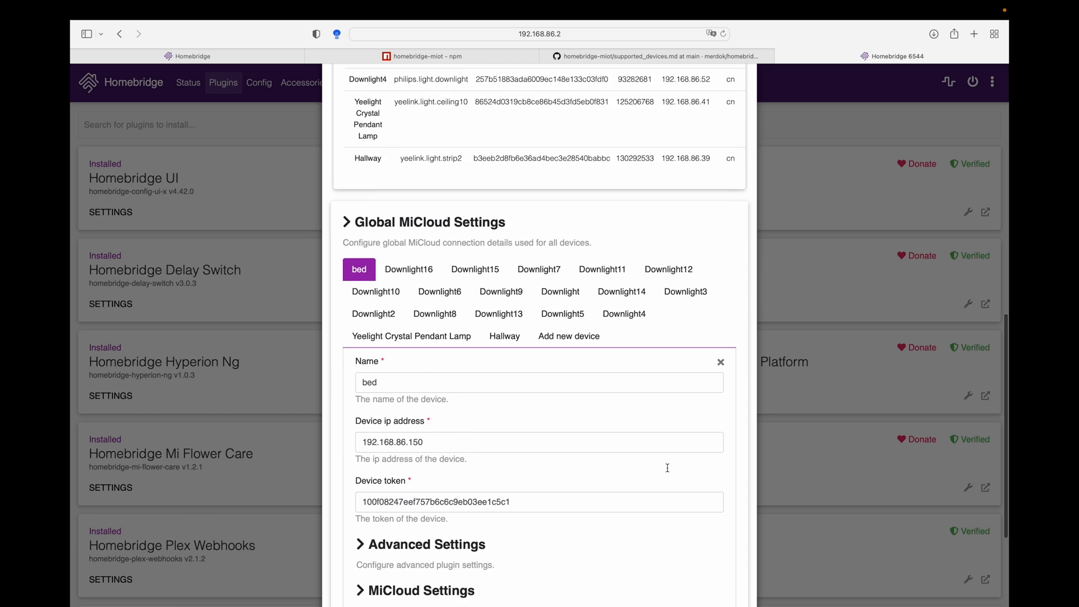
Switch through the Downlight16, Downlight7 and Downlight11 device entries
left_click(408, 269)
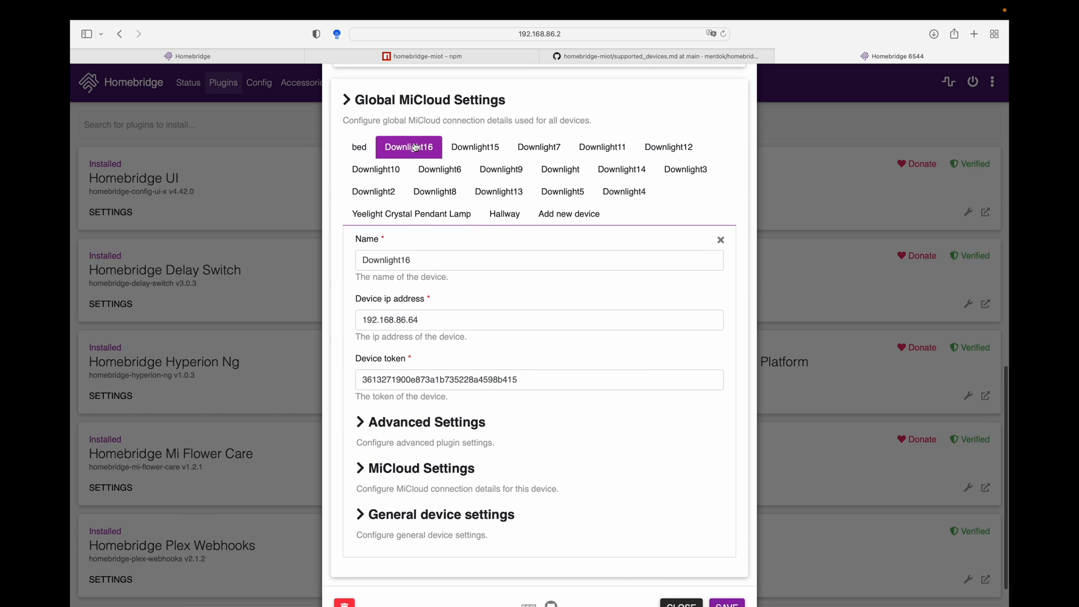
left_click(540, 147)
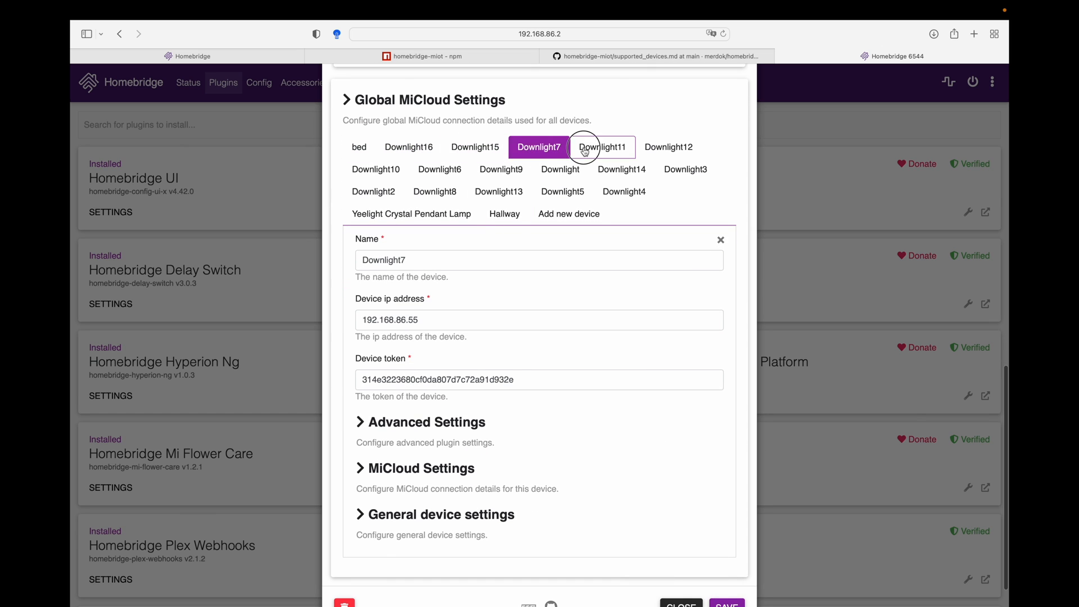
left_click(602, 147)
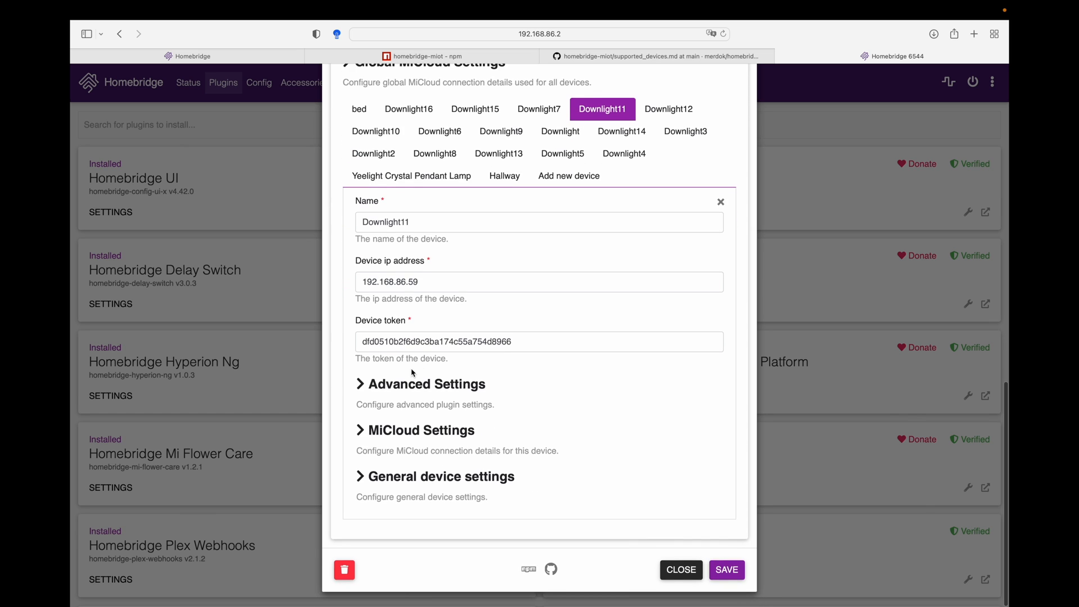
Expand Downlight11's Advanced, MiCloud and General device settings sections
left_click(425, 384)
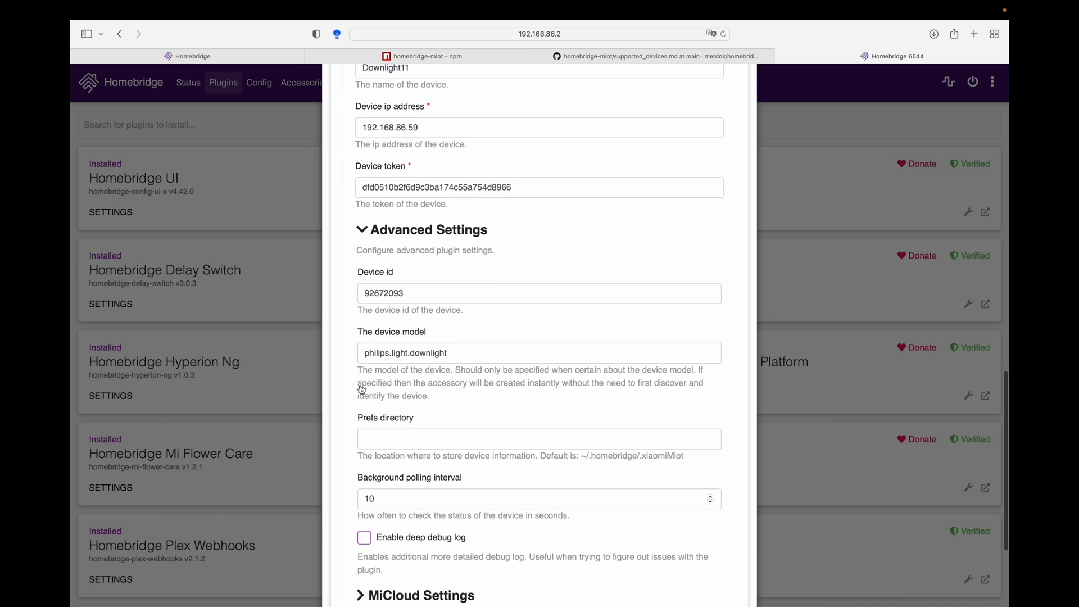
scroll("down", 3)
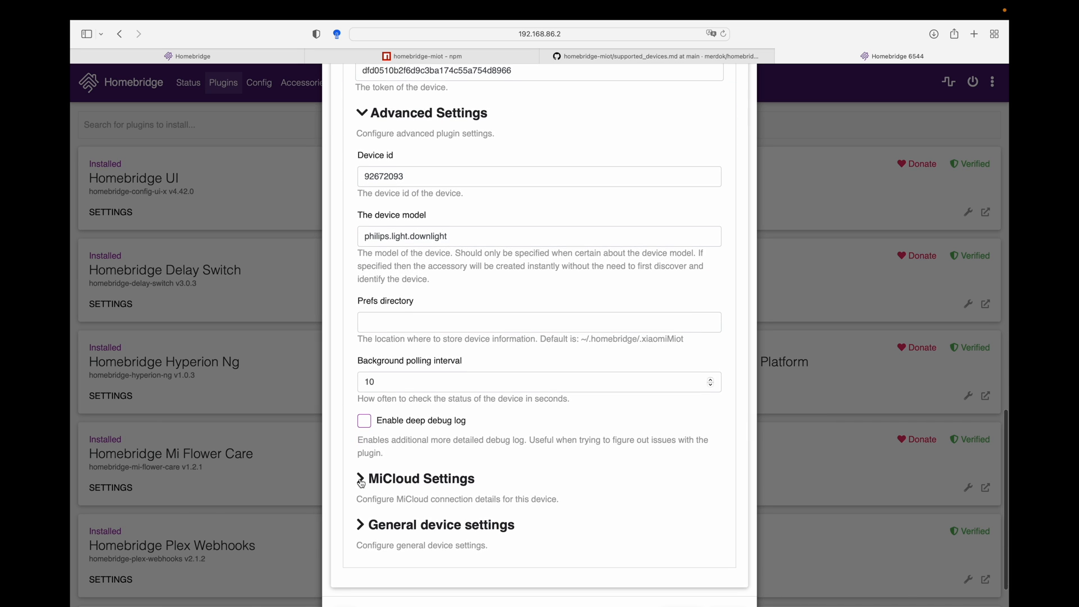
left_click(361, 480)
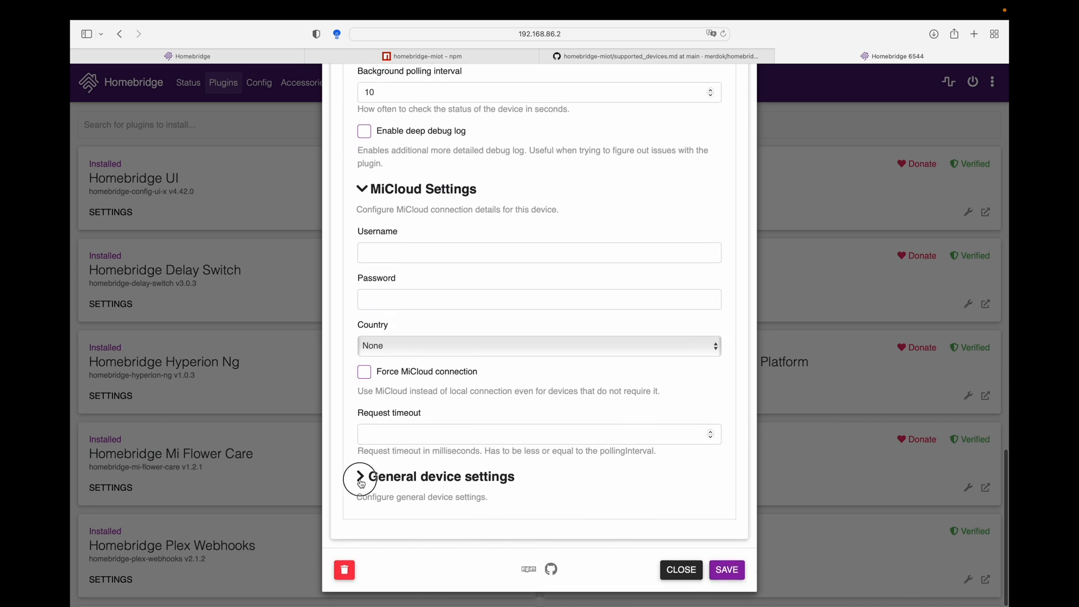
left_click(361, 476)
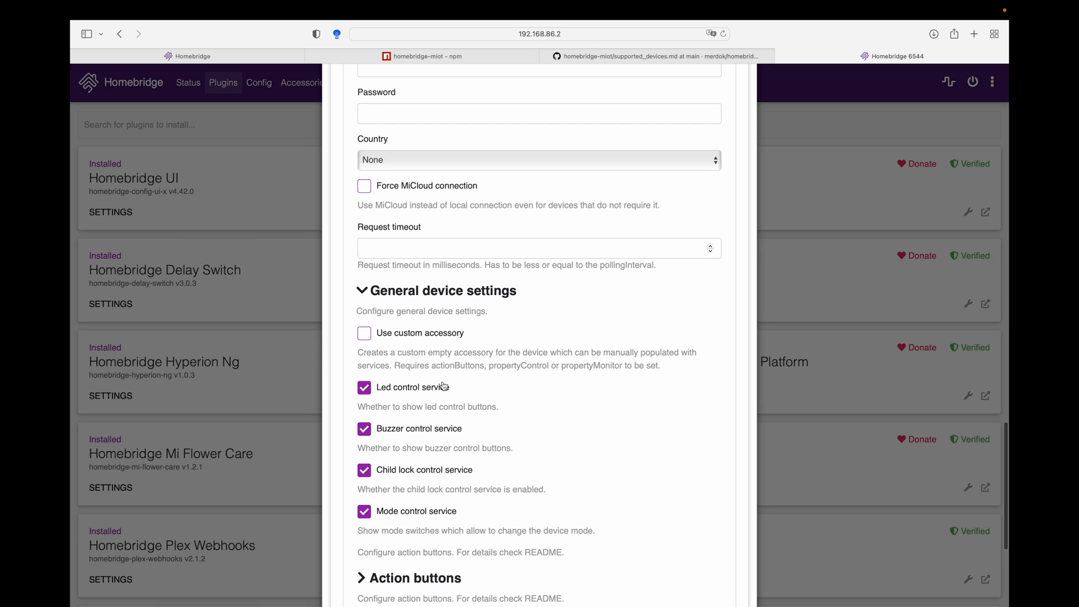
mouse_move(463, 389)
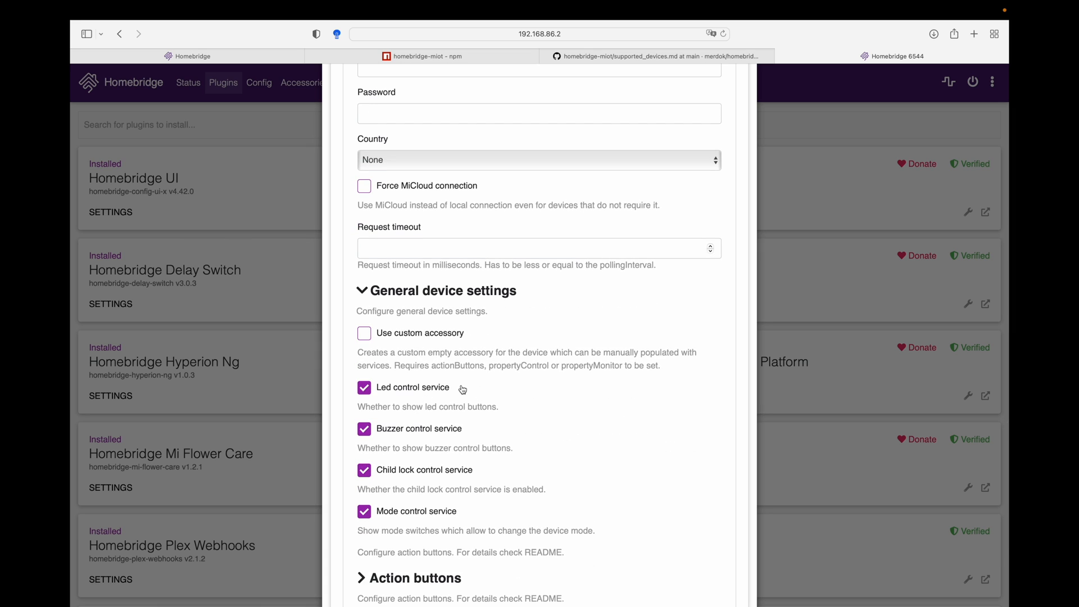
mouse_move(417, 438)
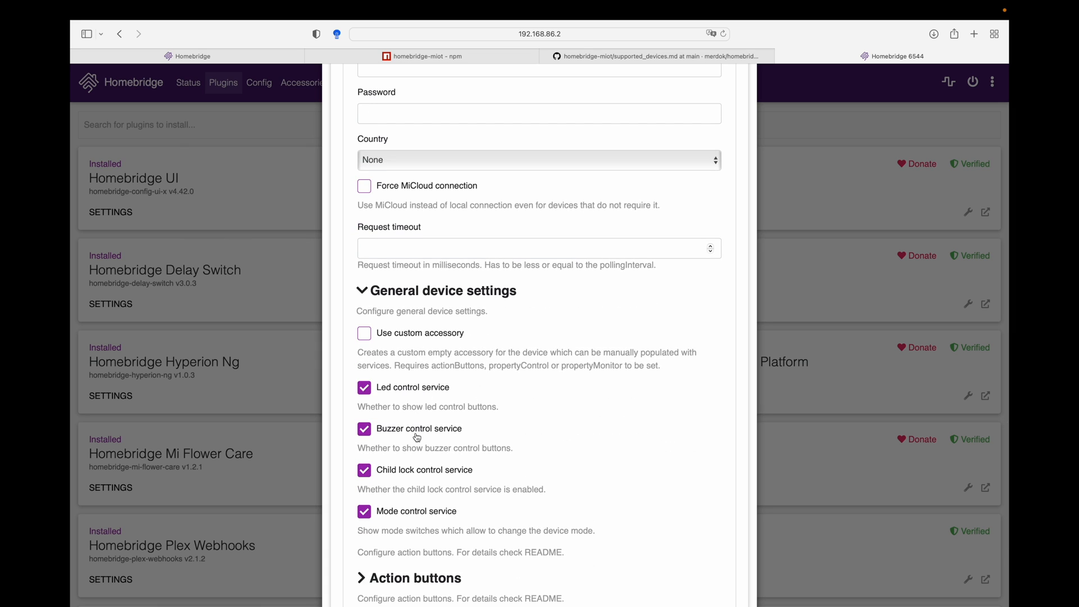
scroll("down", 3)
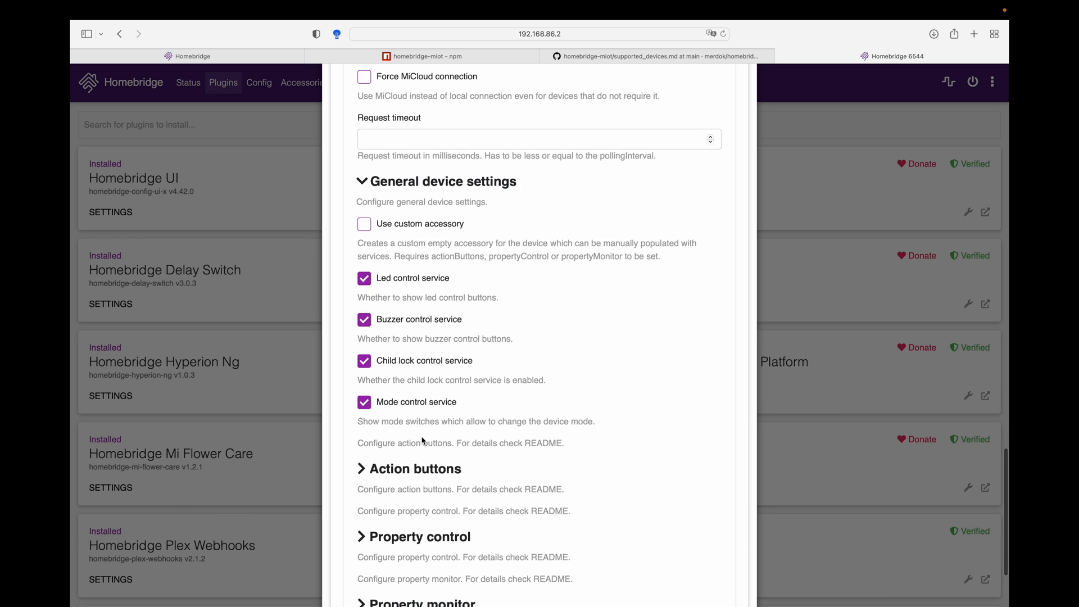
scroll("down", 3)
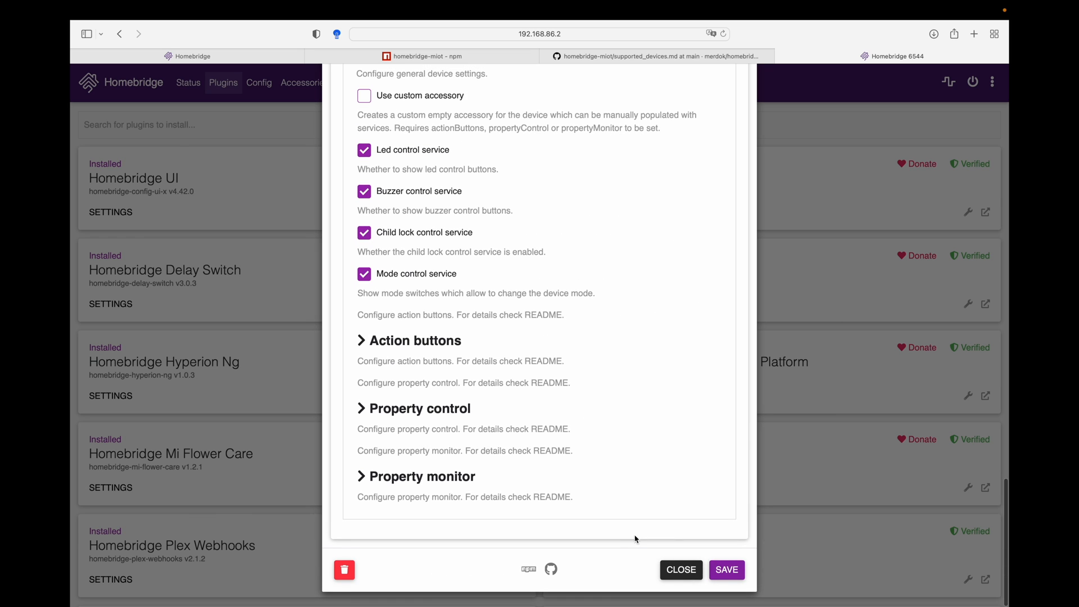
Save the Miot plugin settings and restart Homebridge to initialize the downlights
left_click(727, 569)
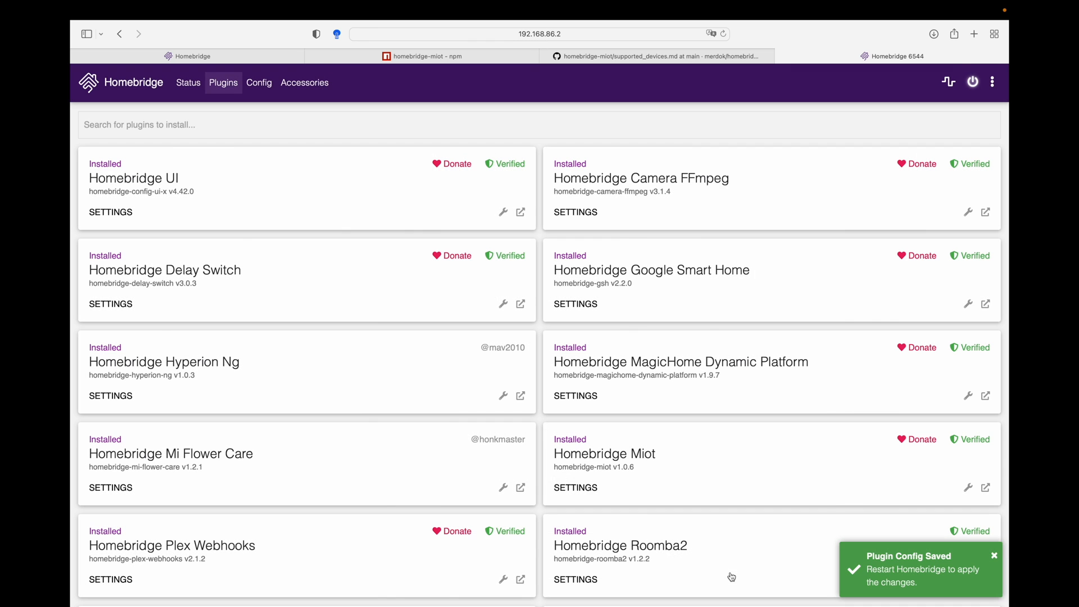
mouse_move(973, 82)
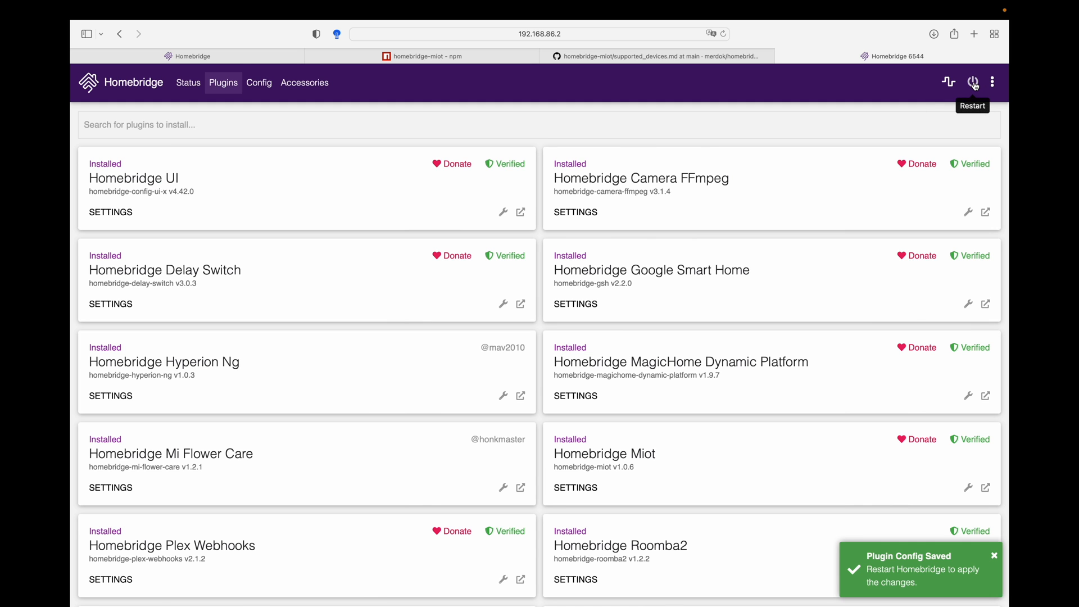
left_click(973, 81)
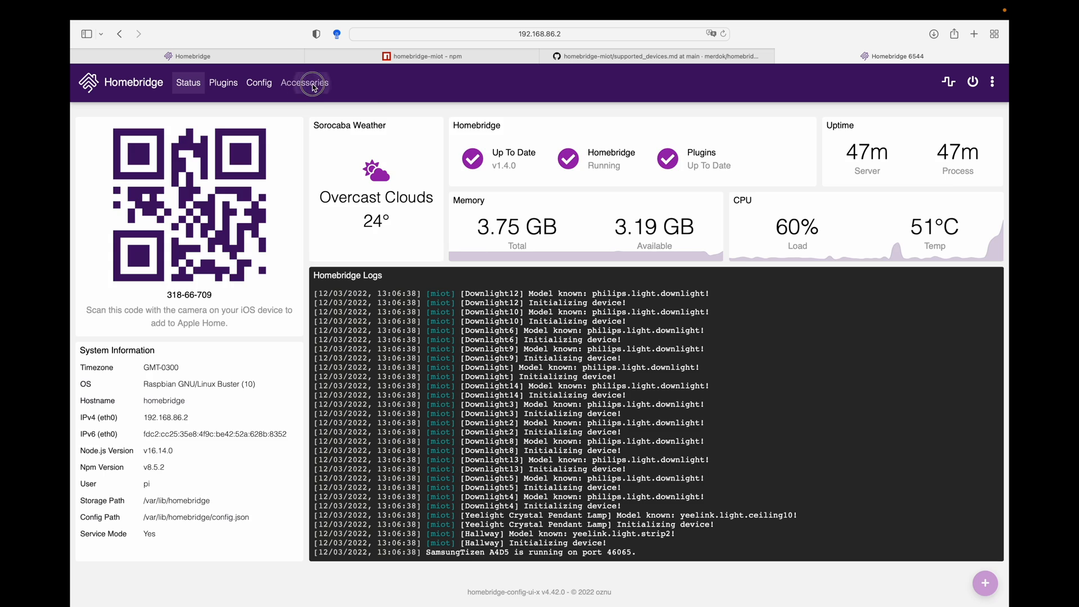
Browse the Accessories page through the new downlight tiles and their mode switches
left_click(304, 83)
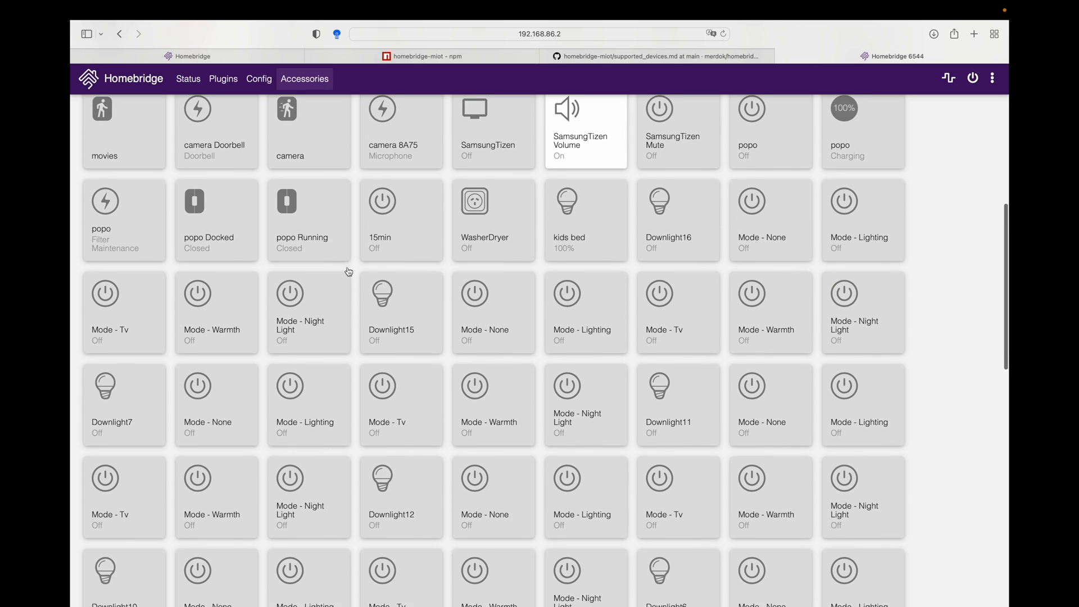
scroll("down", 3)
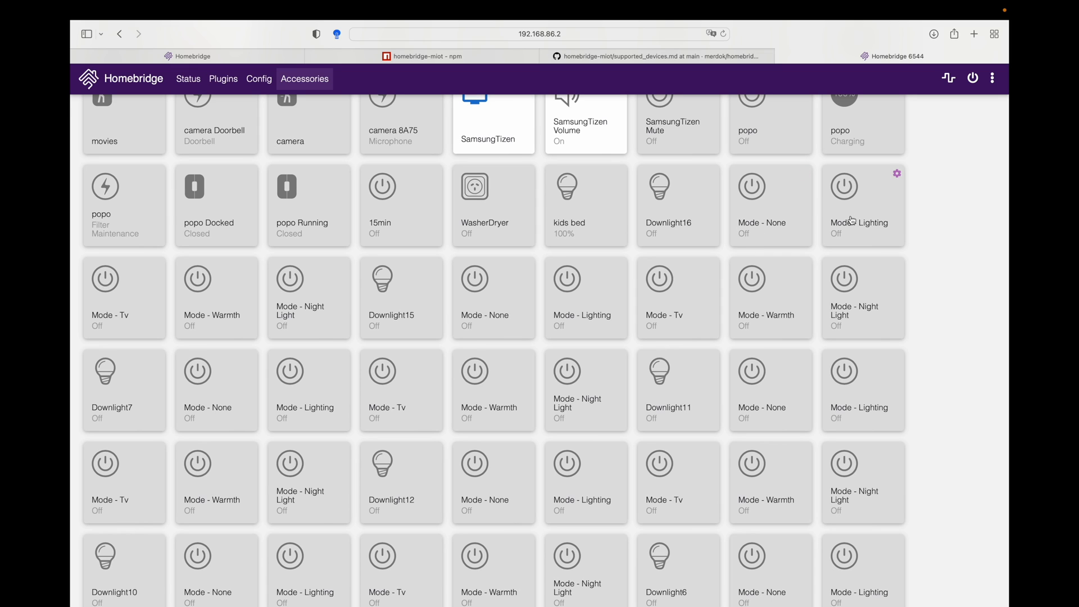
mouse_move(171, 334)
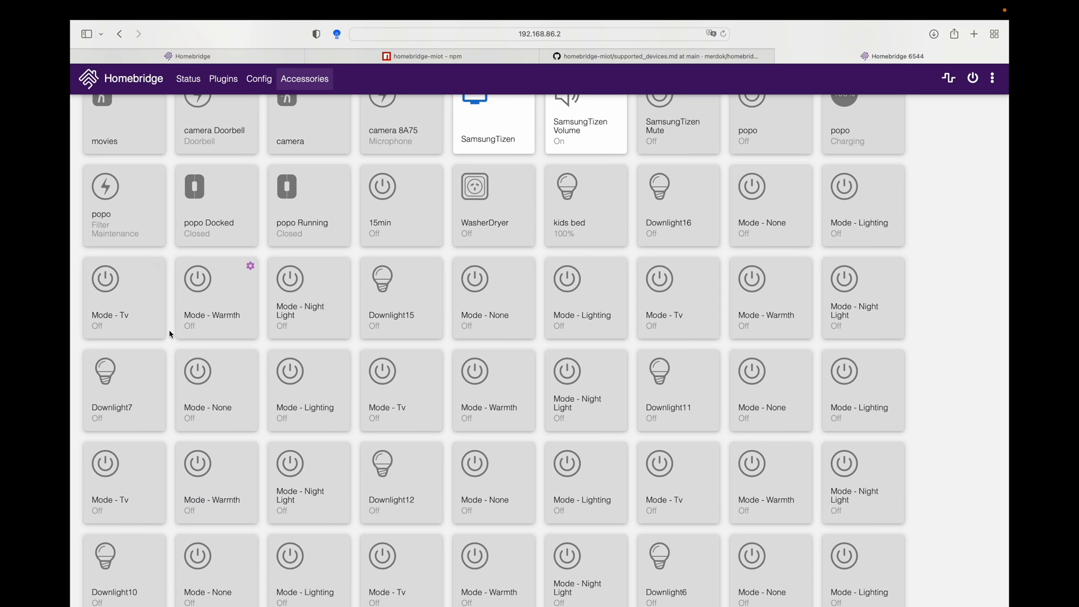
mouse_move(309, 325)
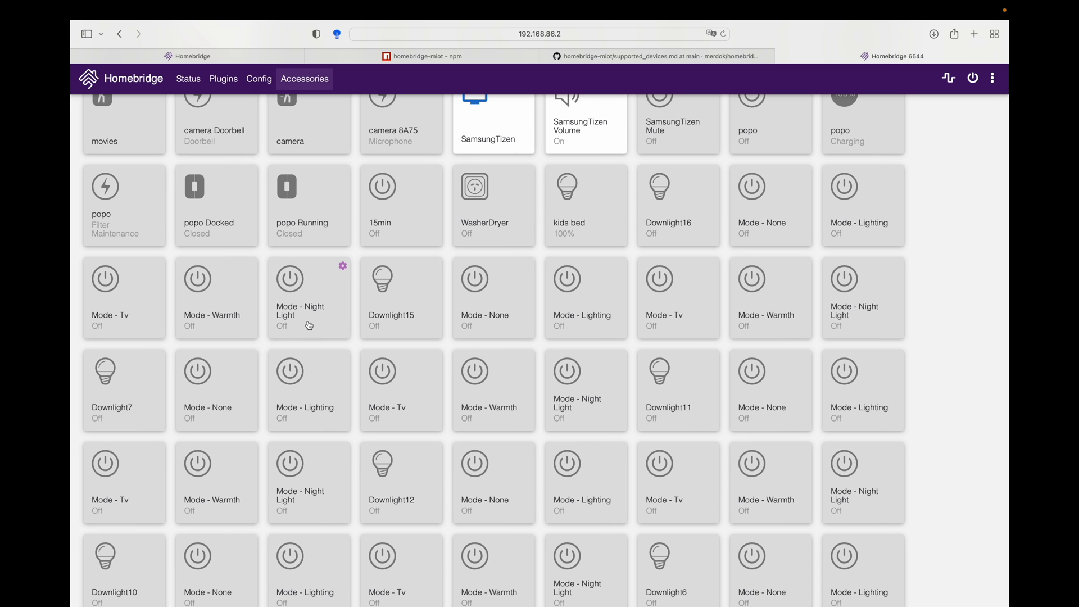
mouse_move(310, 325)
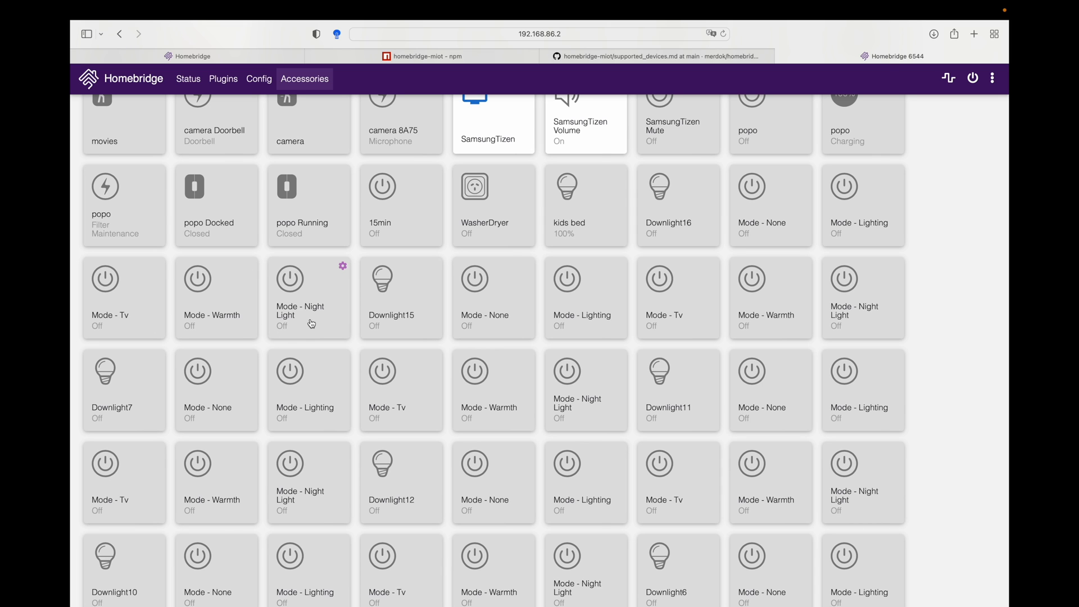
scroll("down", 3)
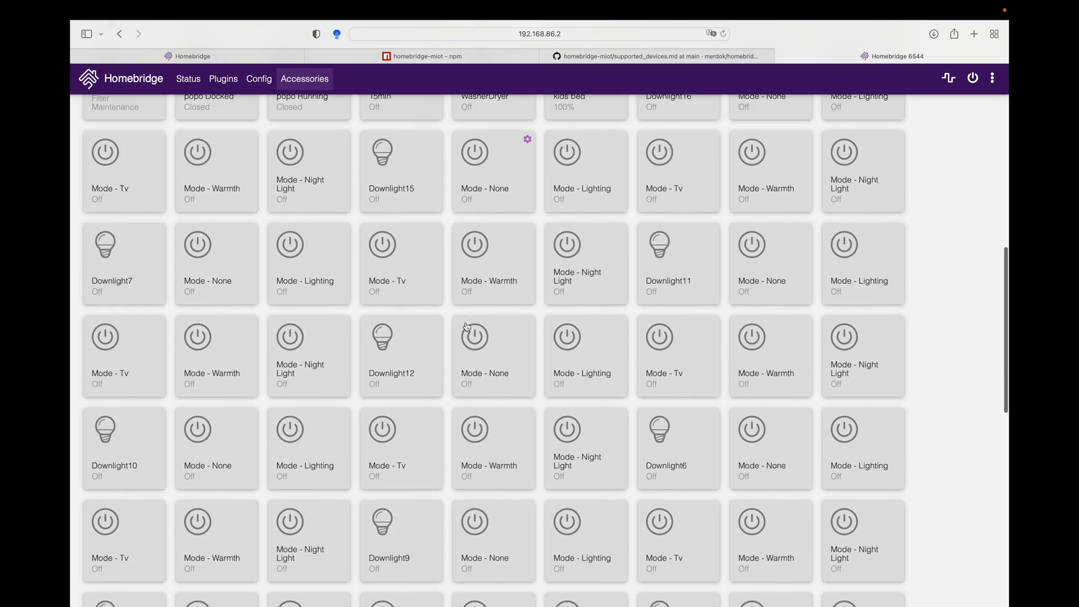
scroll("down", 3)
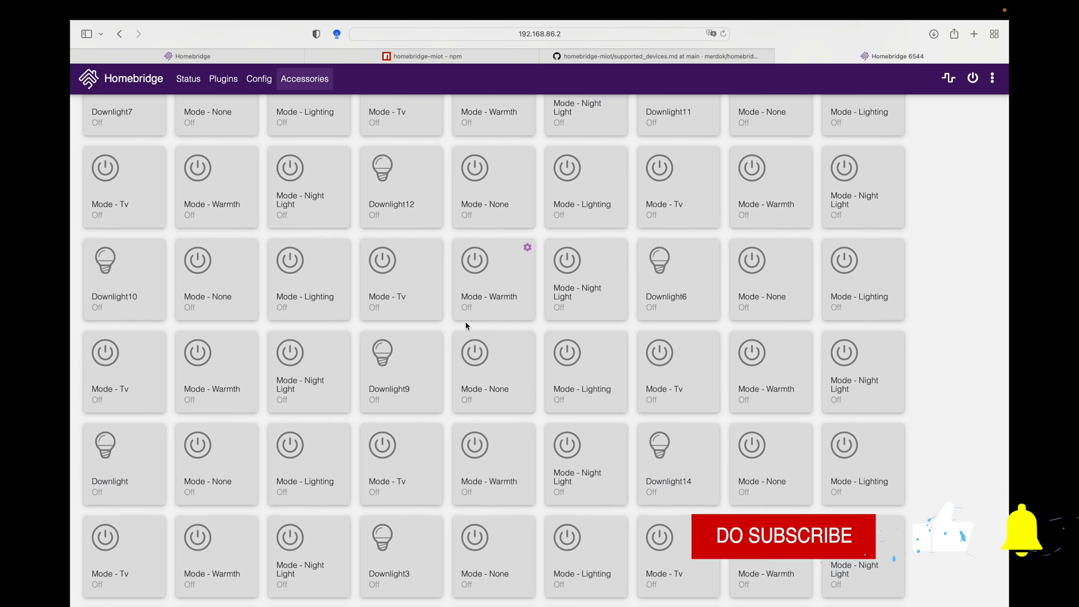
scroll("down", 3)
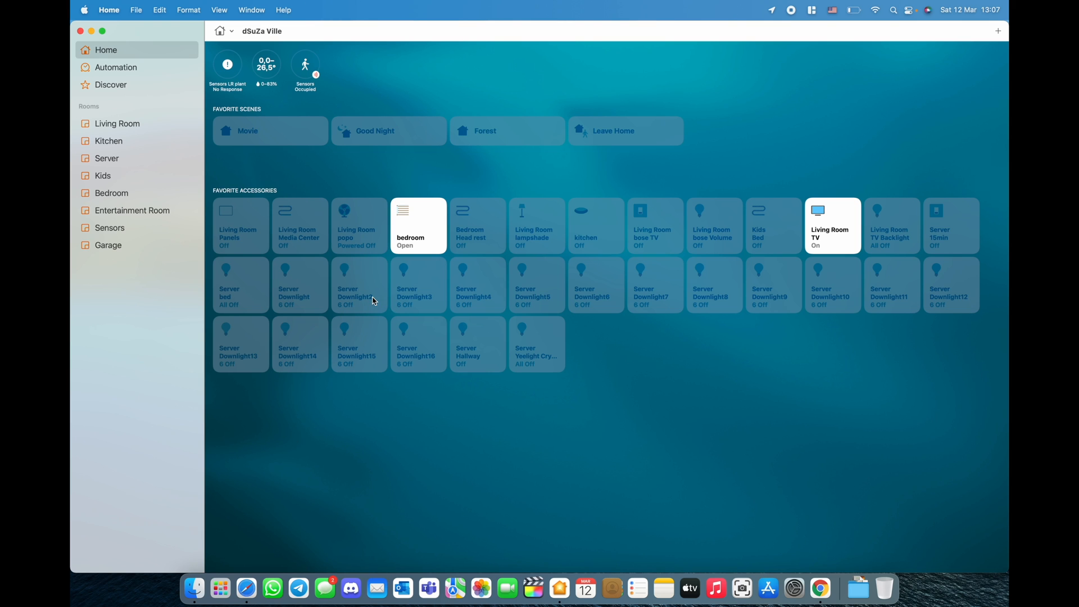
mouse_move(388, 307)
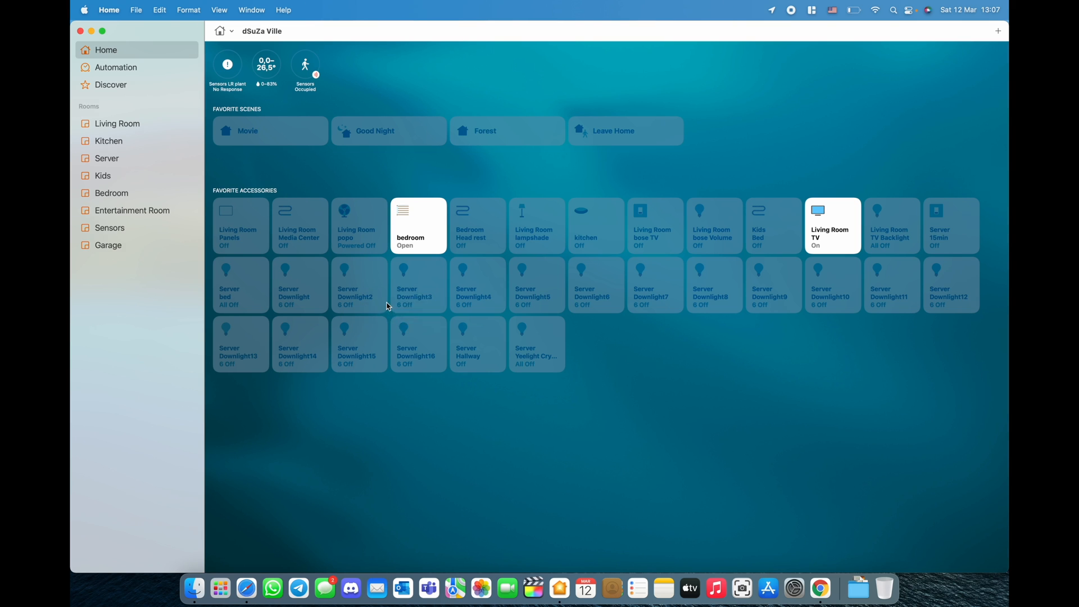
View Server Downlight2's controls: light plus Lighting, Night Light, None, Tv, Warmth switches
left_click(358, 284)
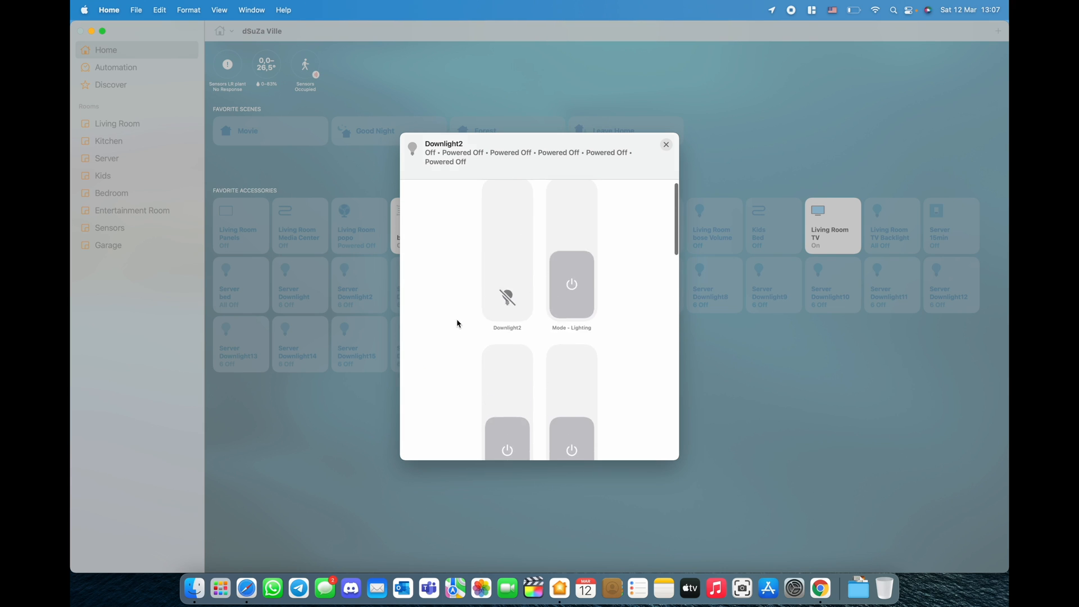
scroll("down", 3)
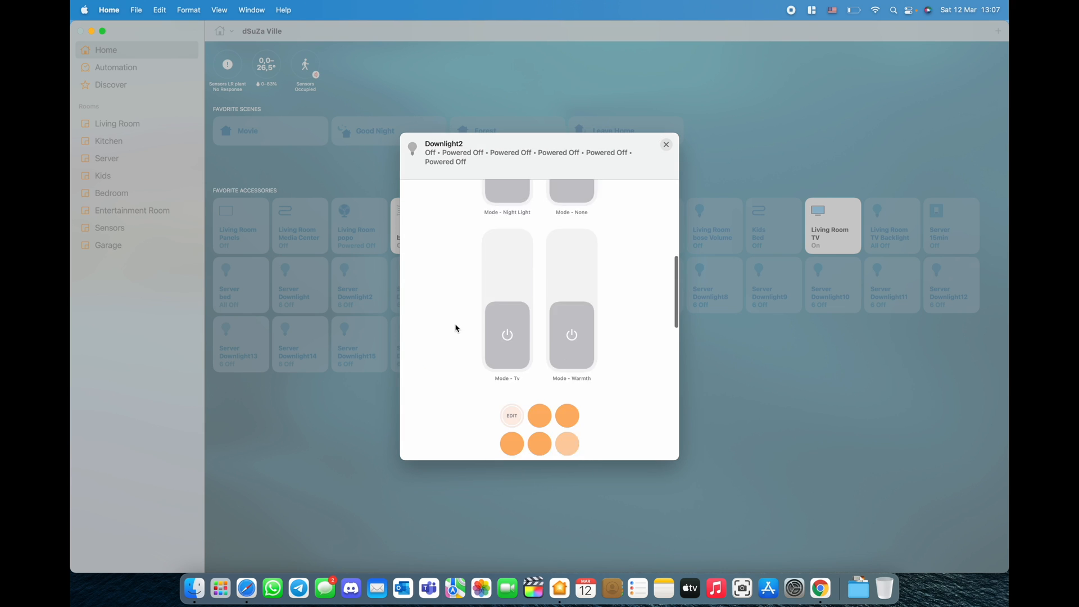